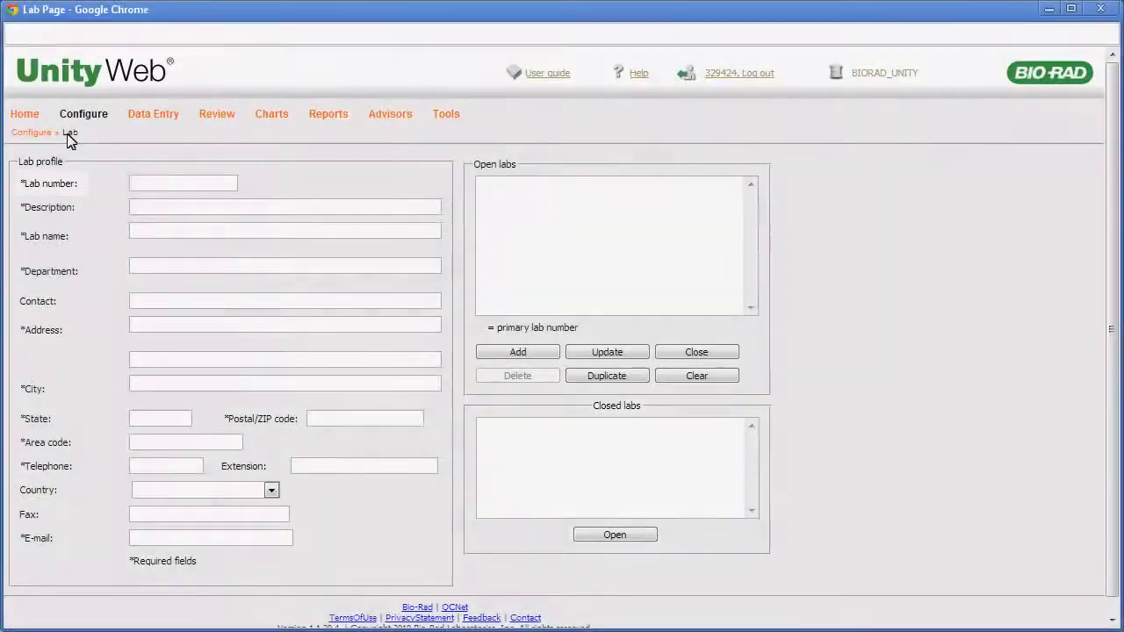
Enter lab number 329424 for Demo Lab A and add the lab profile.
type("329424")
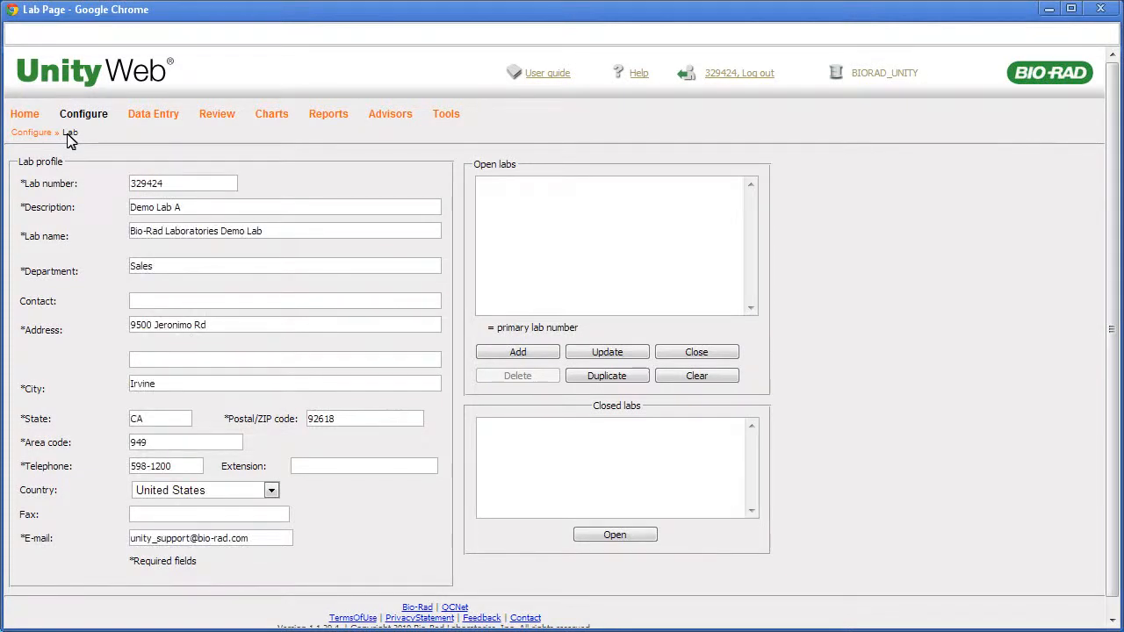
mouse_move(275, 154)
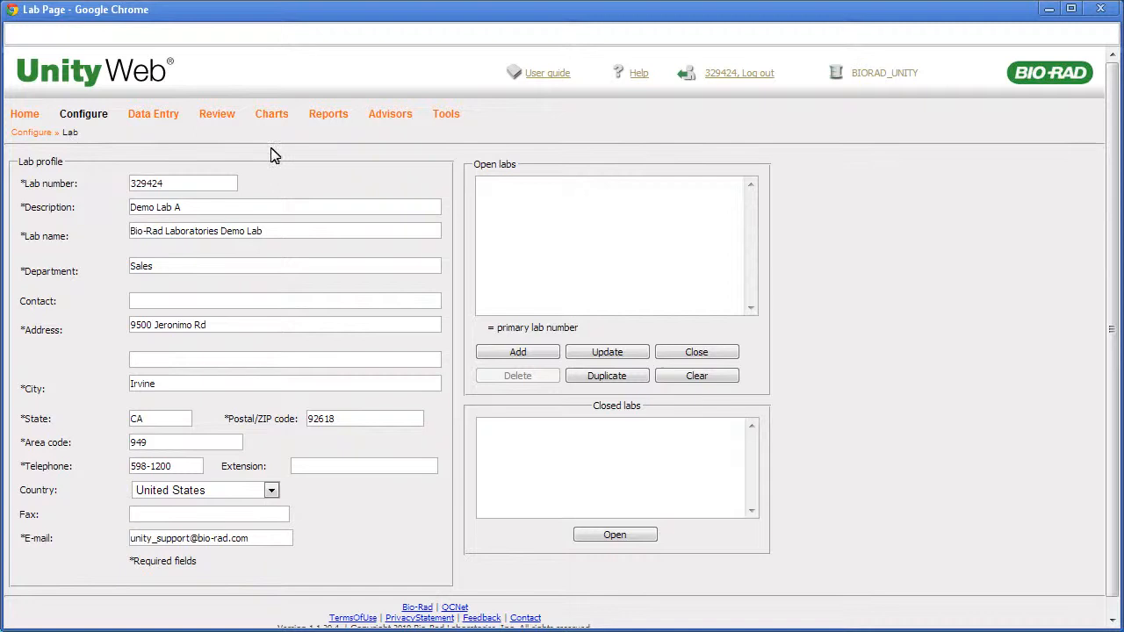
left_click(518, 352)
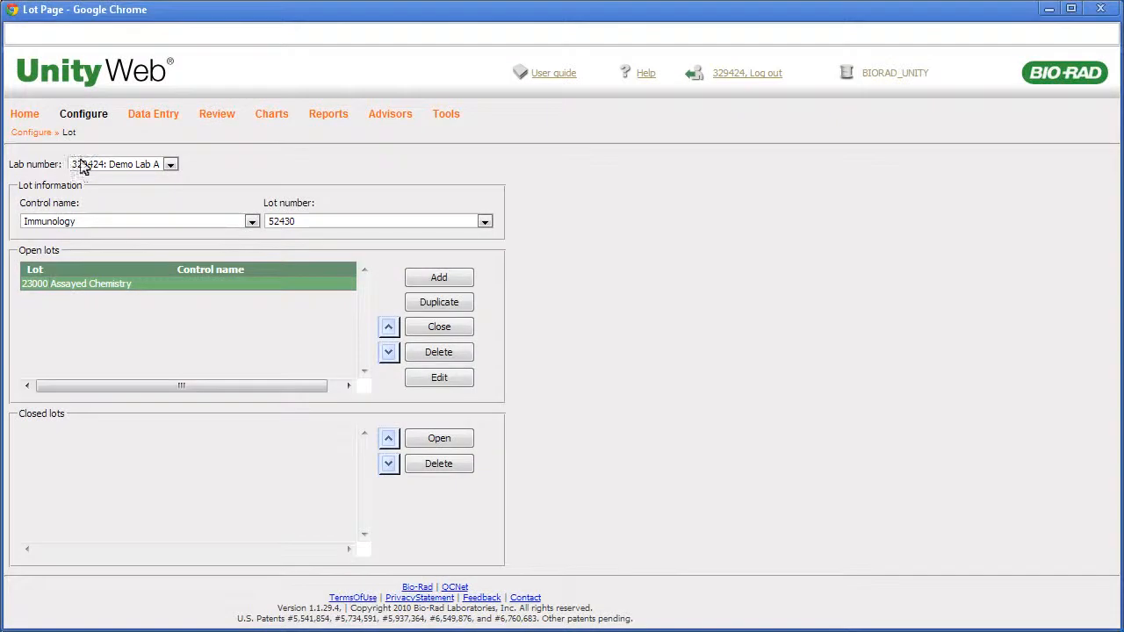
Choose control Immunoassay Plus with lot number 40800 and add it to open lots.
left_click(252, 220)
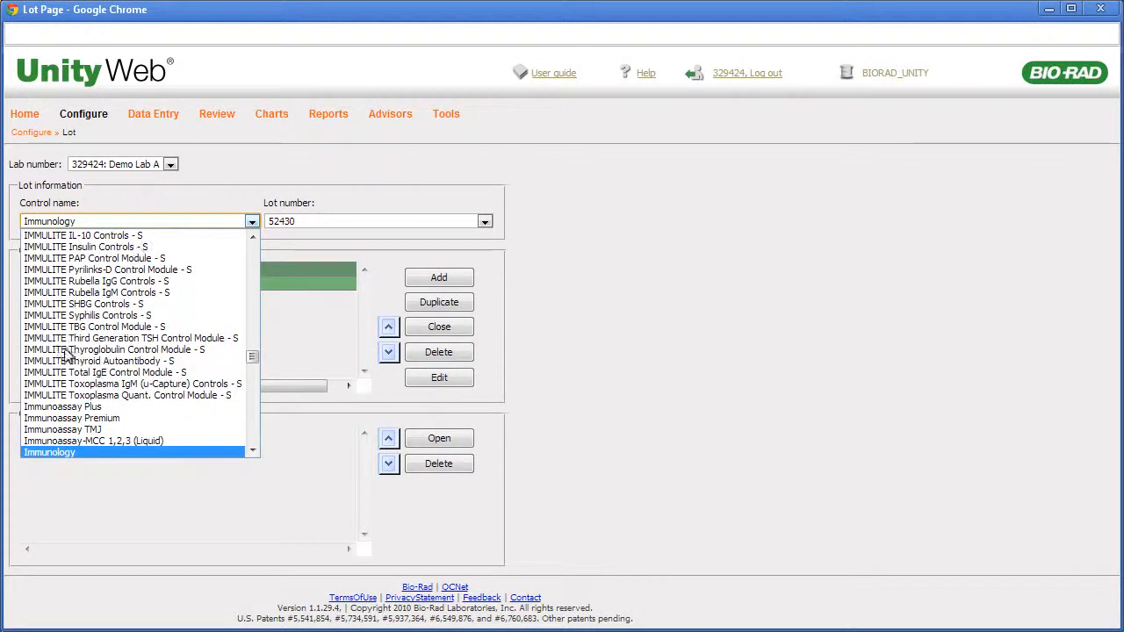
left_click(72, 417)
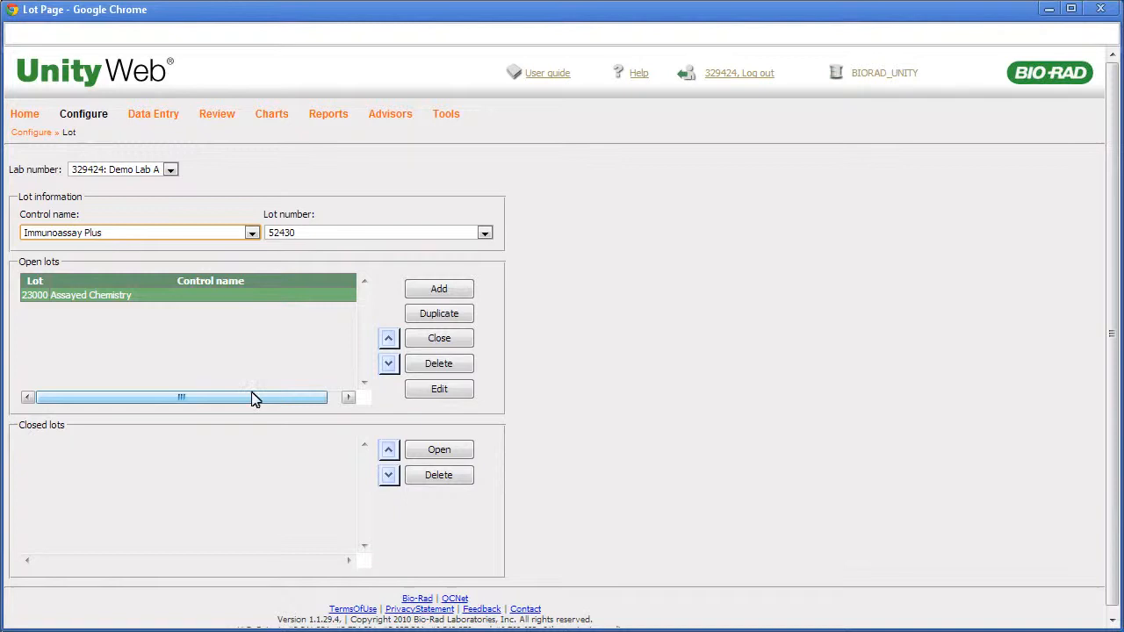
left_click(483, 233)
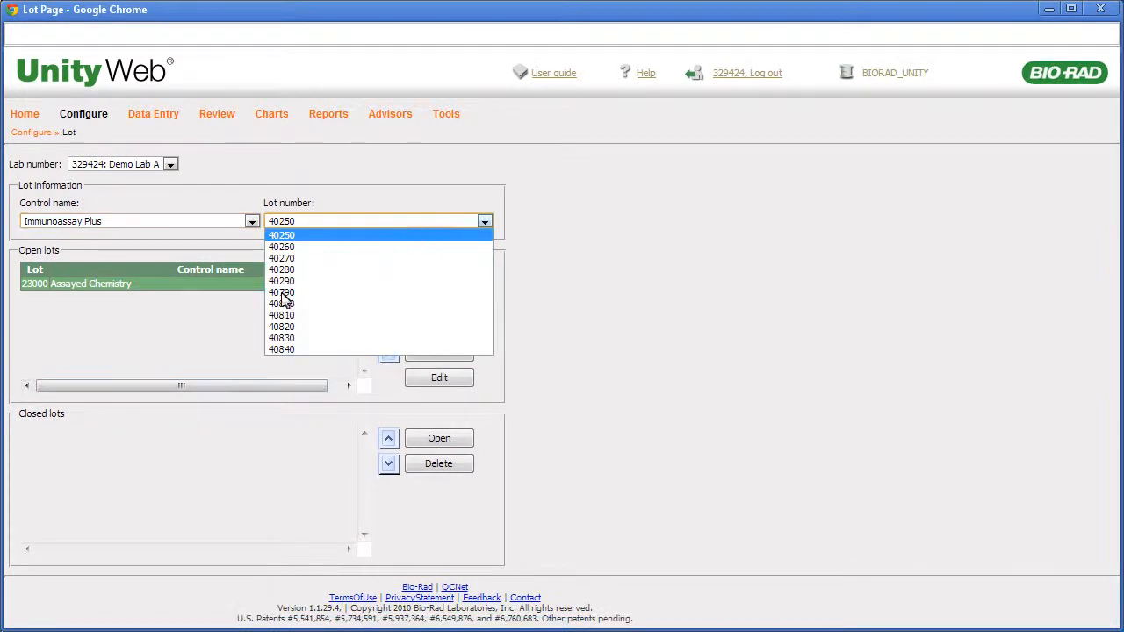
left_click(281, 304)
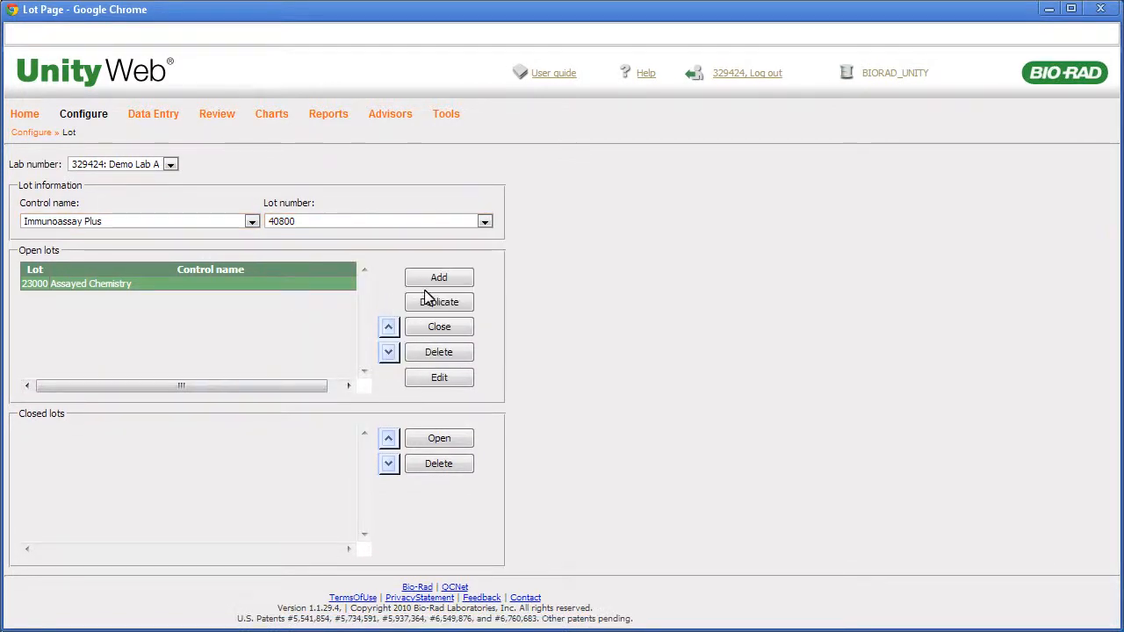
left_click(438, 277)
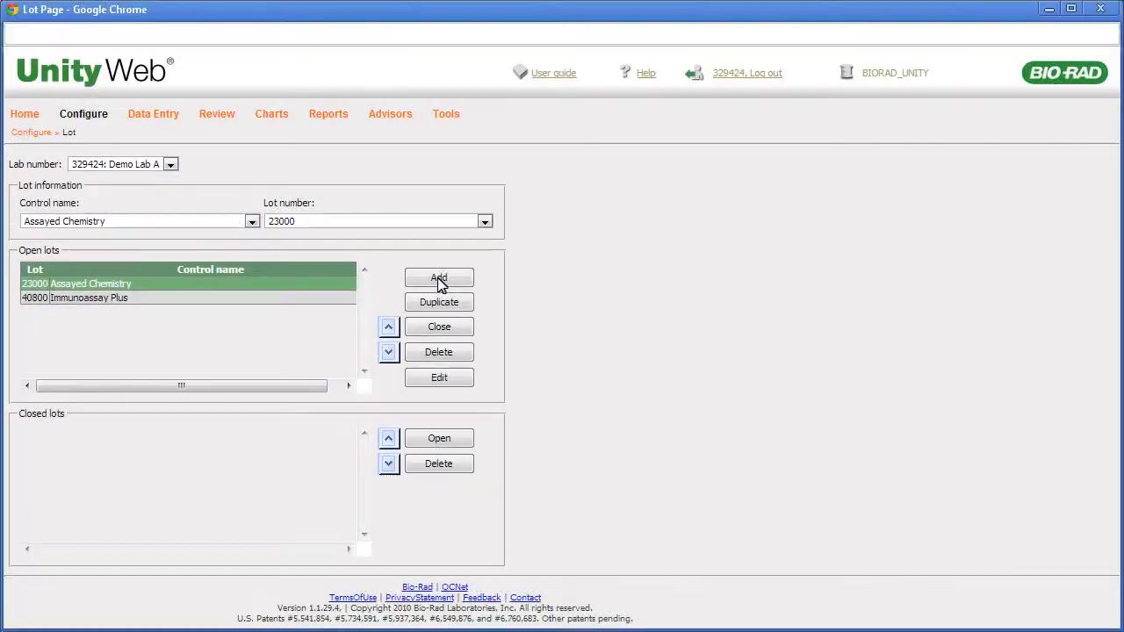
mouse_move(144, 294)
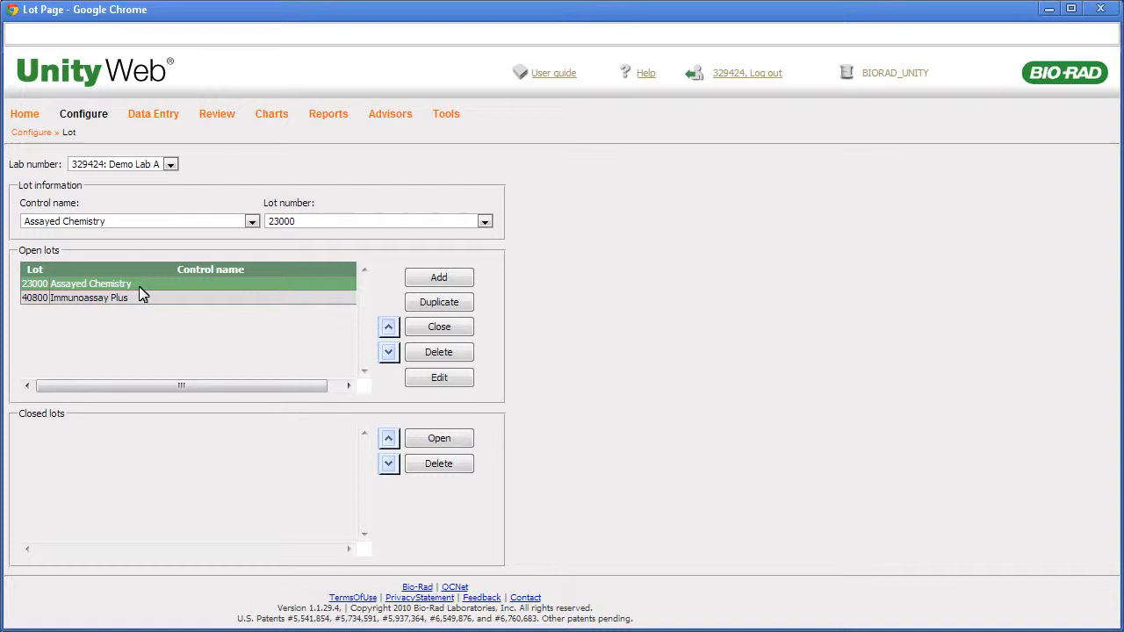
Duplicate open lot 40800 as new lot number 40810.
left_click(88, 297)
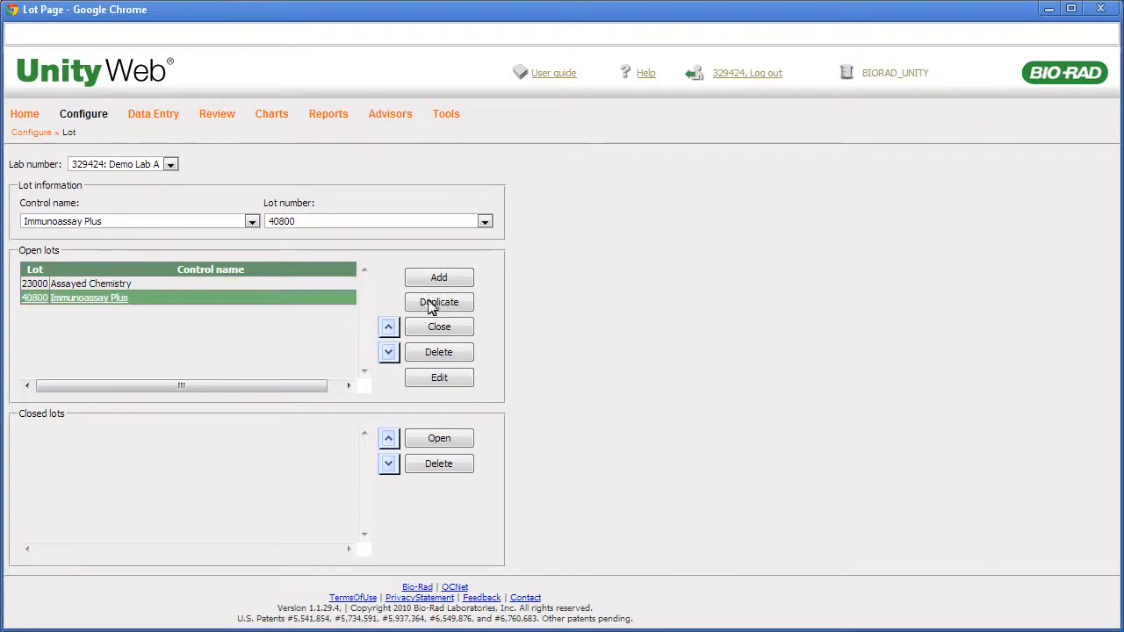
left_click(438, 302)
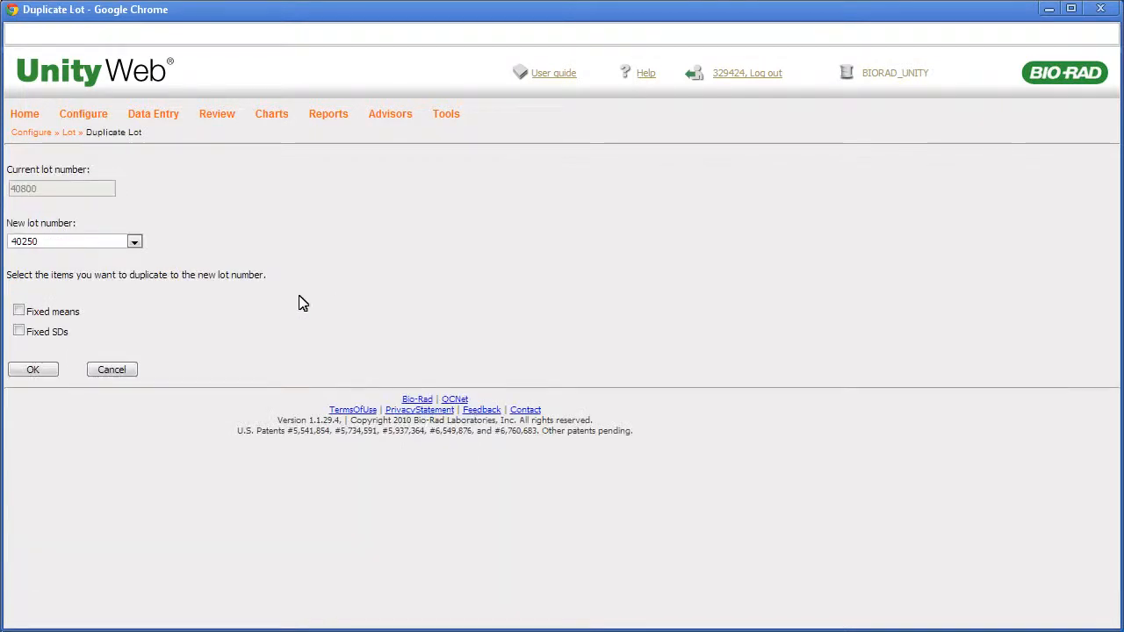
left_click(134, 241)
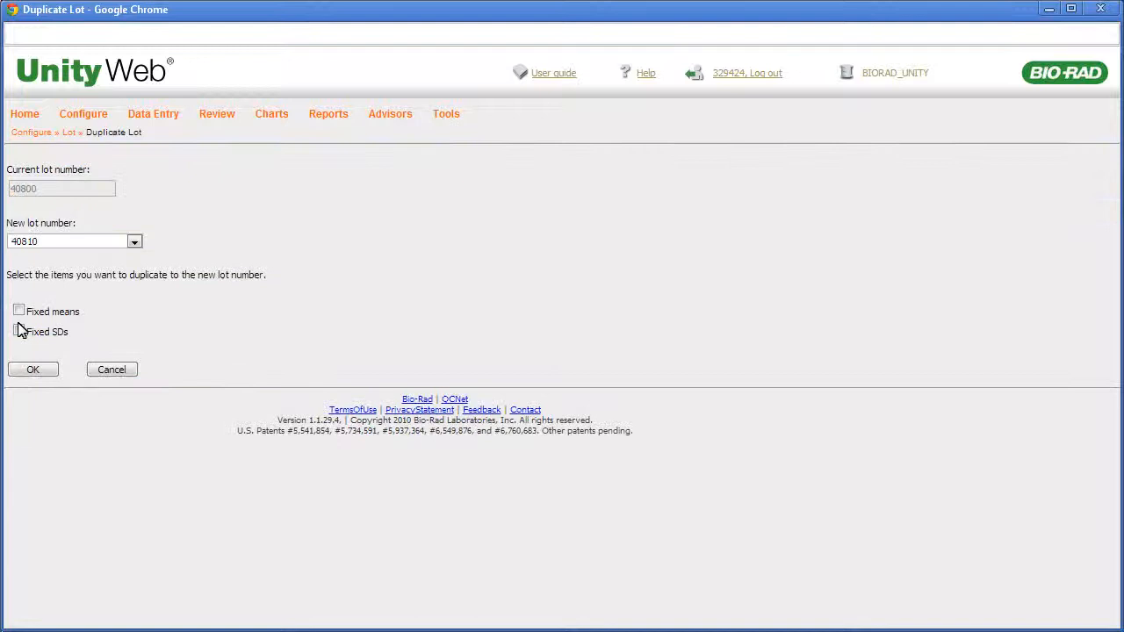
left_click(33, 368)
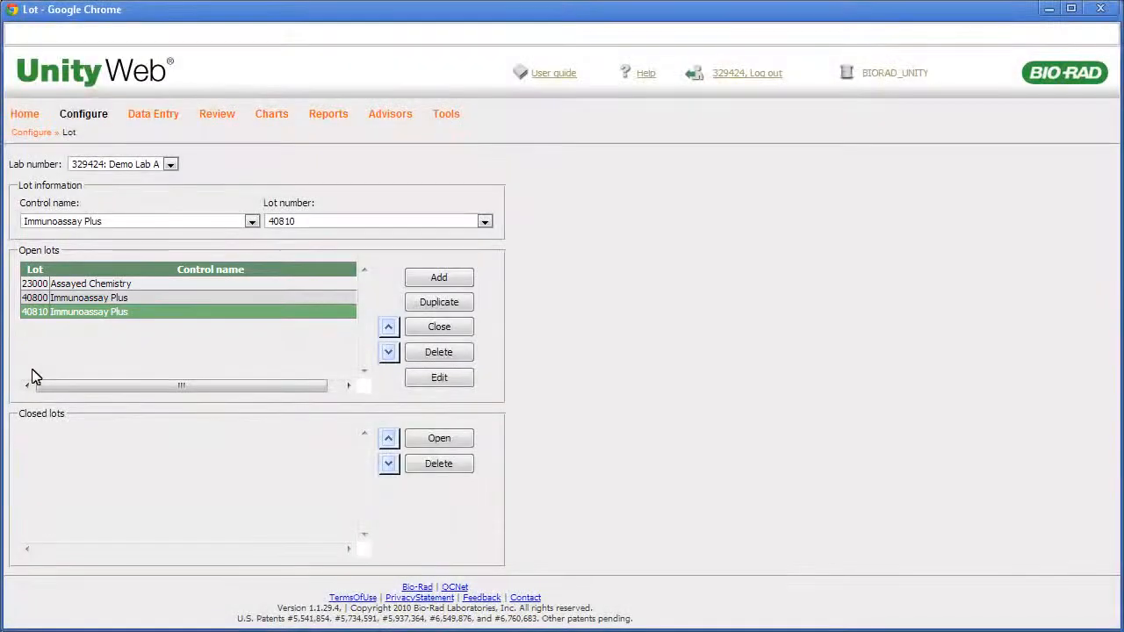
Close Immunoassay Plus lot 40800, then reopen it from the closed lots.
left_click(438, 351)
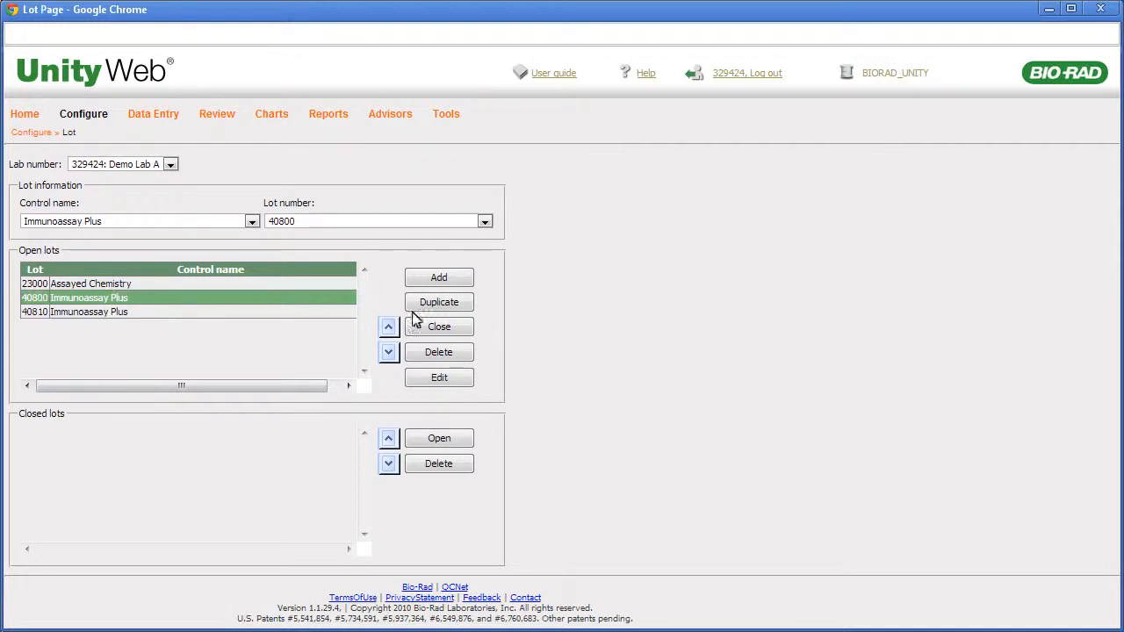
left_click(438, 326)
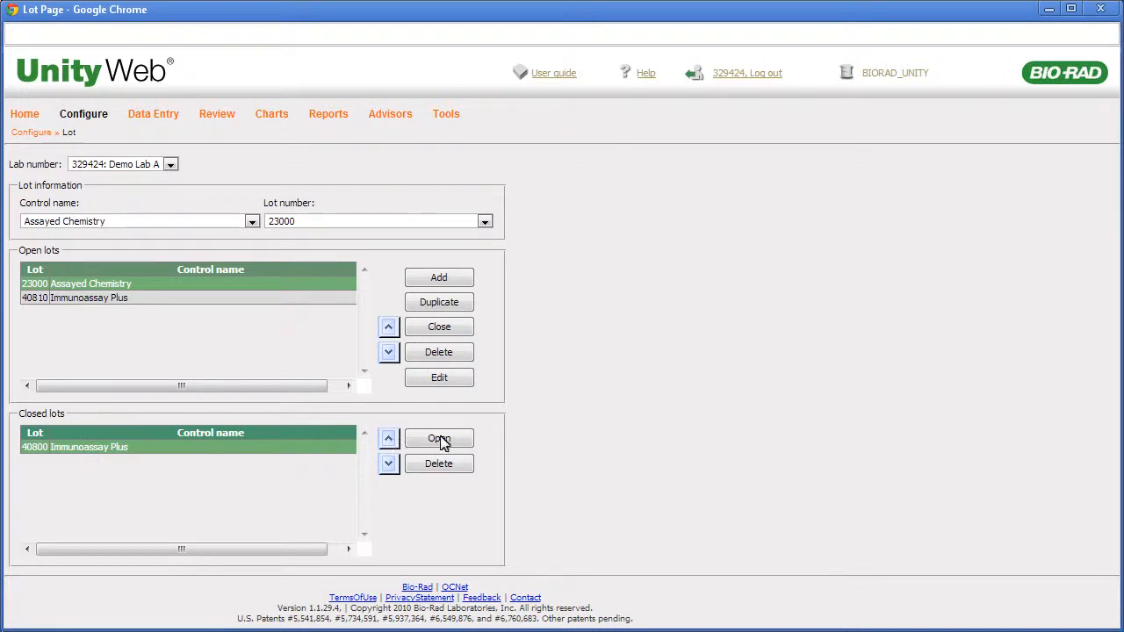
left_click(438, 438)
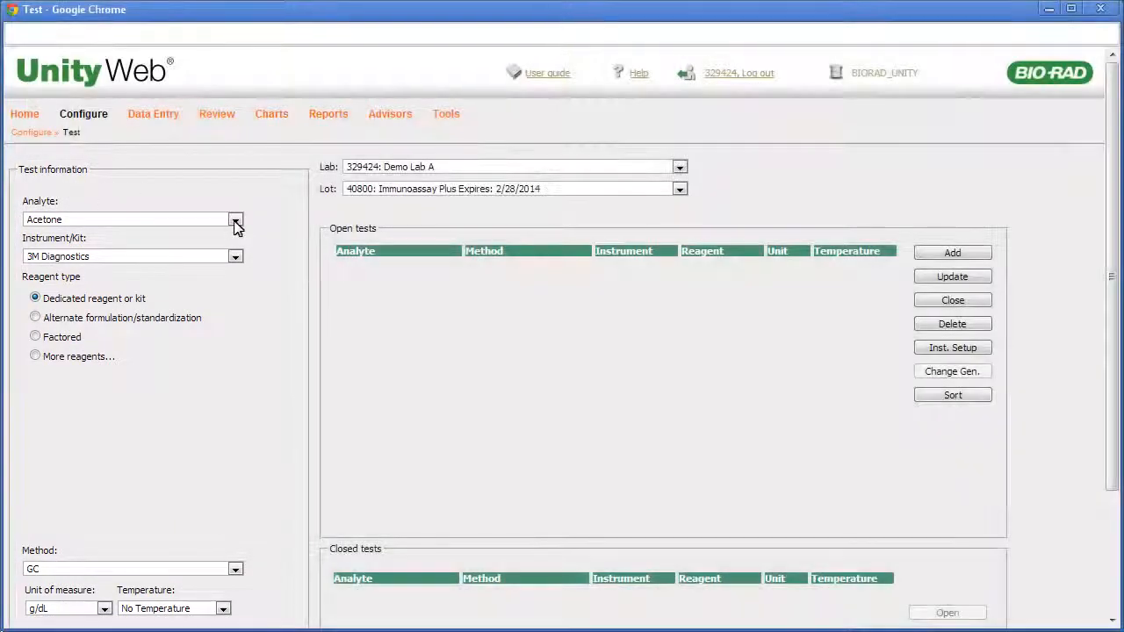
Add test Acetaminophen, Abbott ARCHITECT ci4100, Enzymatic colorimetric method, unit µg/mL.
left_click(235, 219)
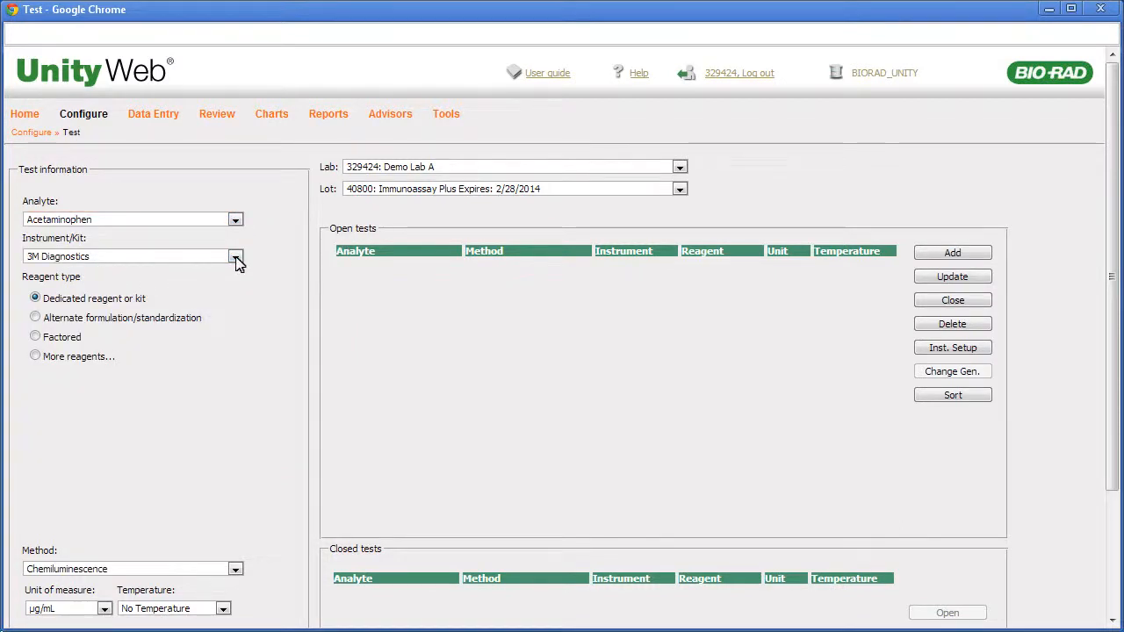
left_click(235, 256)
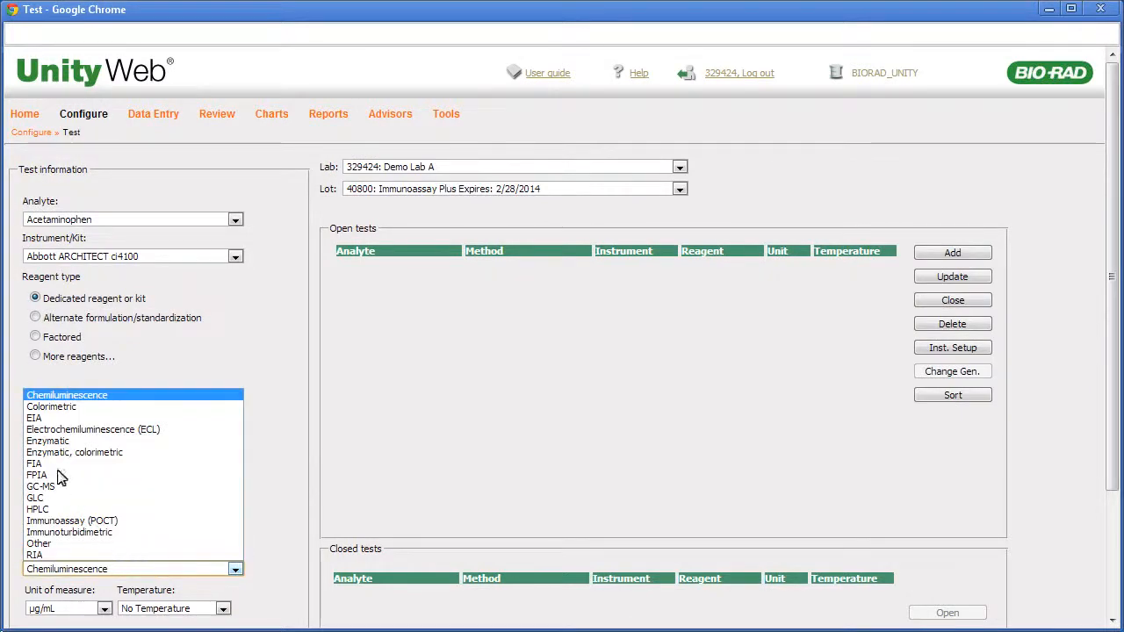
left_click(75, 453)
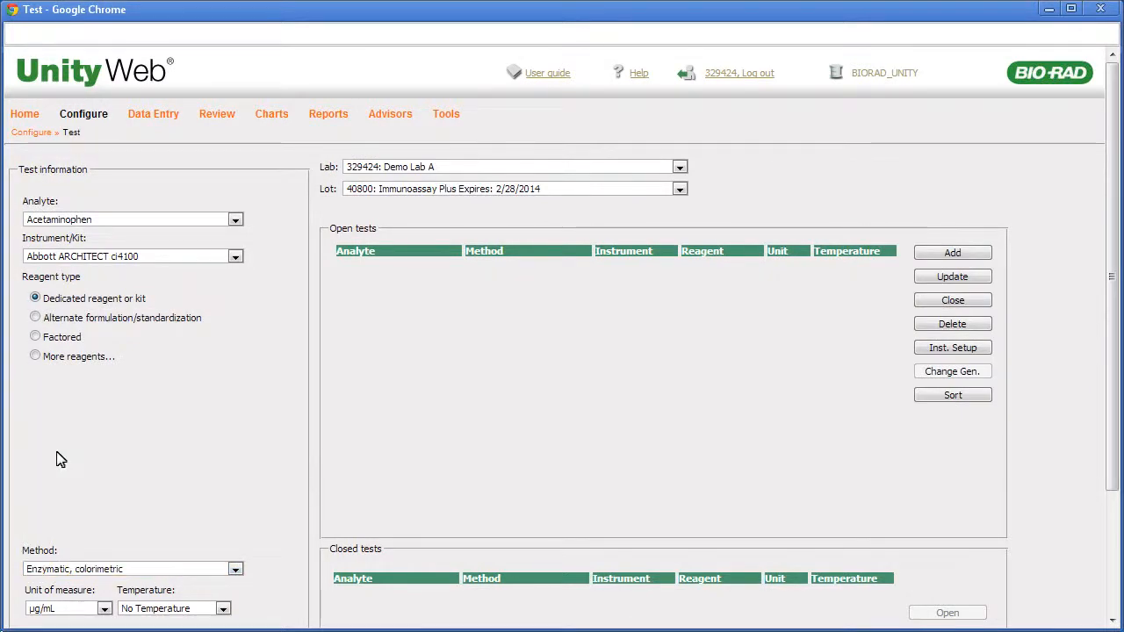
left_click(104, 608)
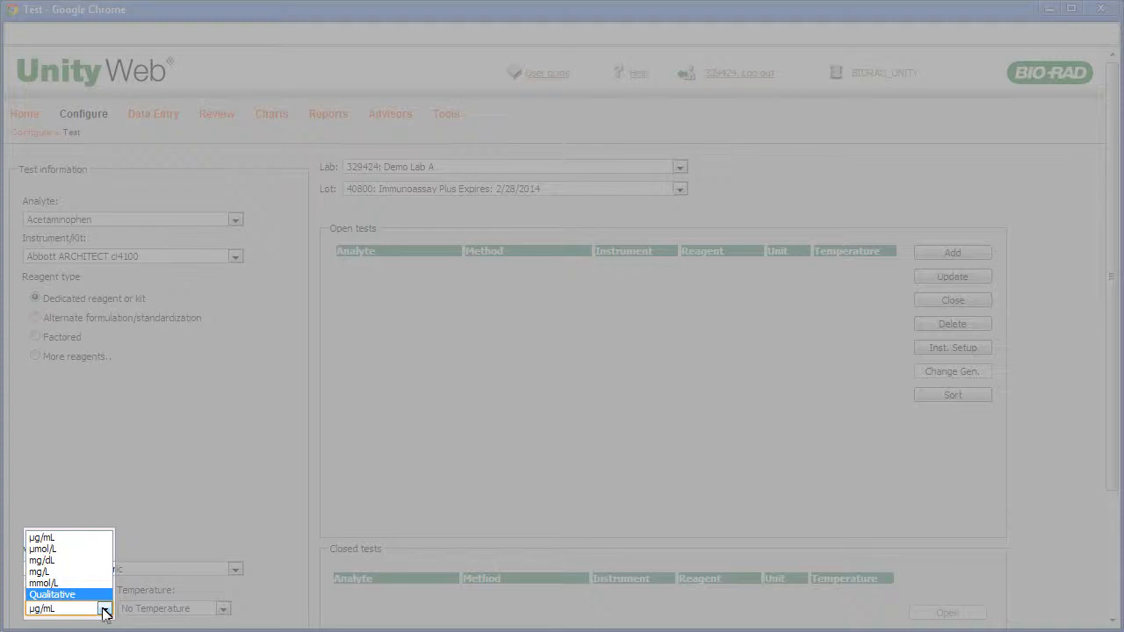
left_click(69, 609)
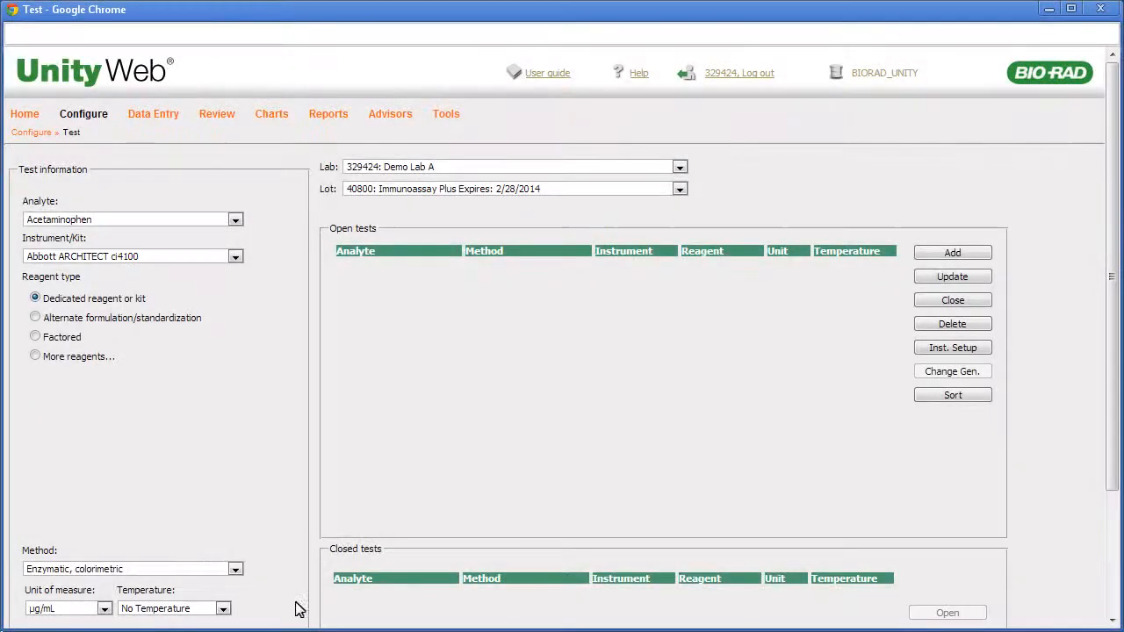
left_click(951, 253)
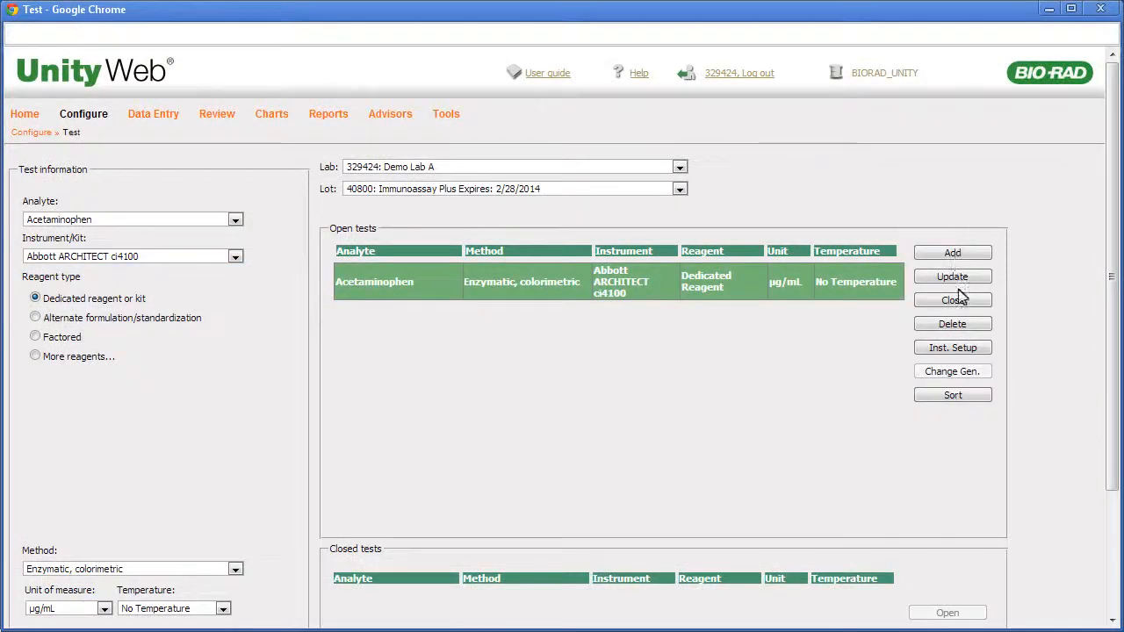
left_click(952, 347)
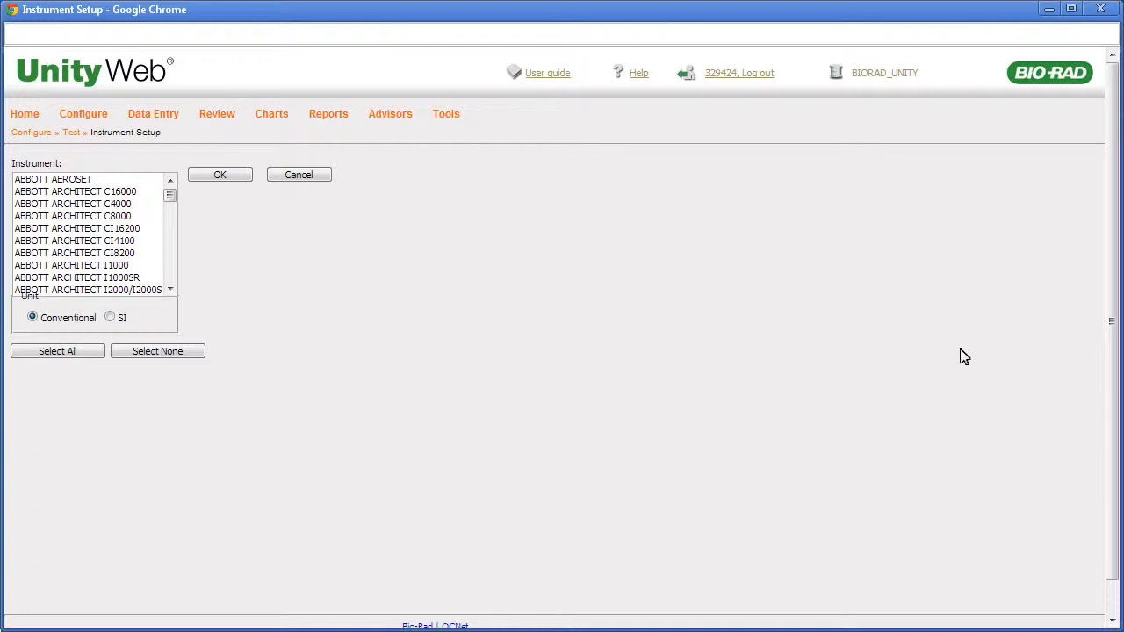
mouse_move(261, 317)
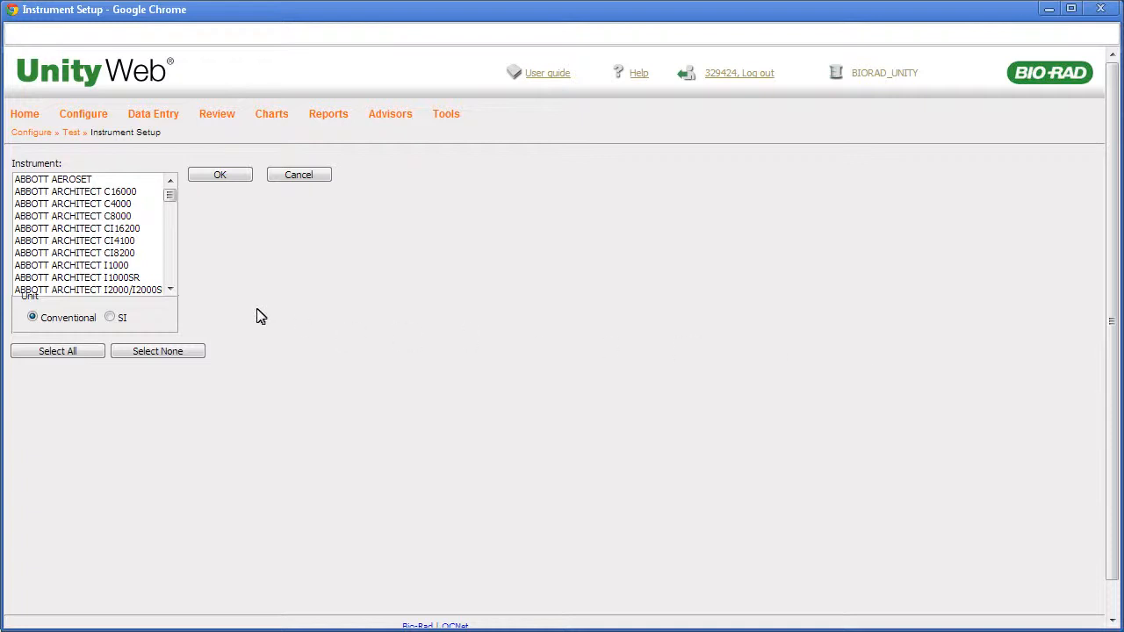
left_click(74, 241)
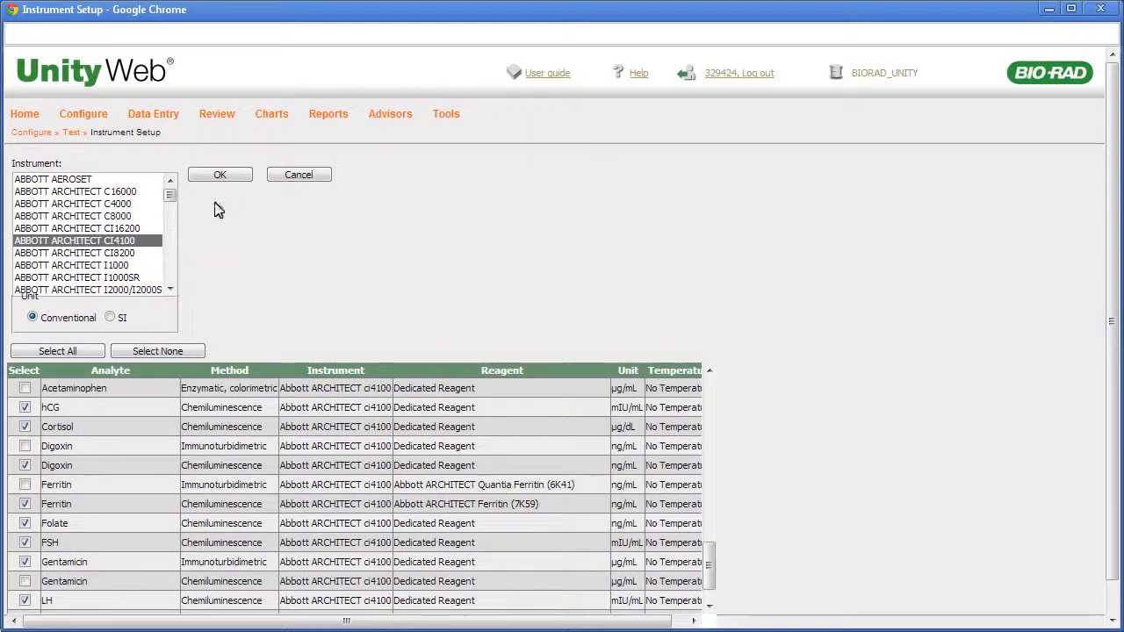
left_click(219, 174)
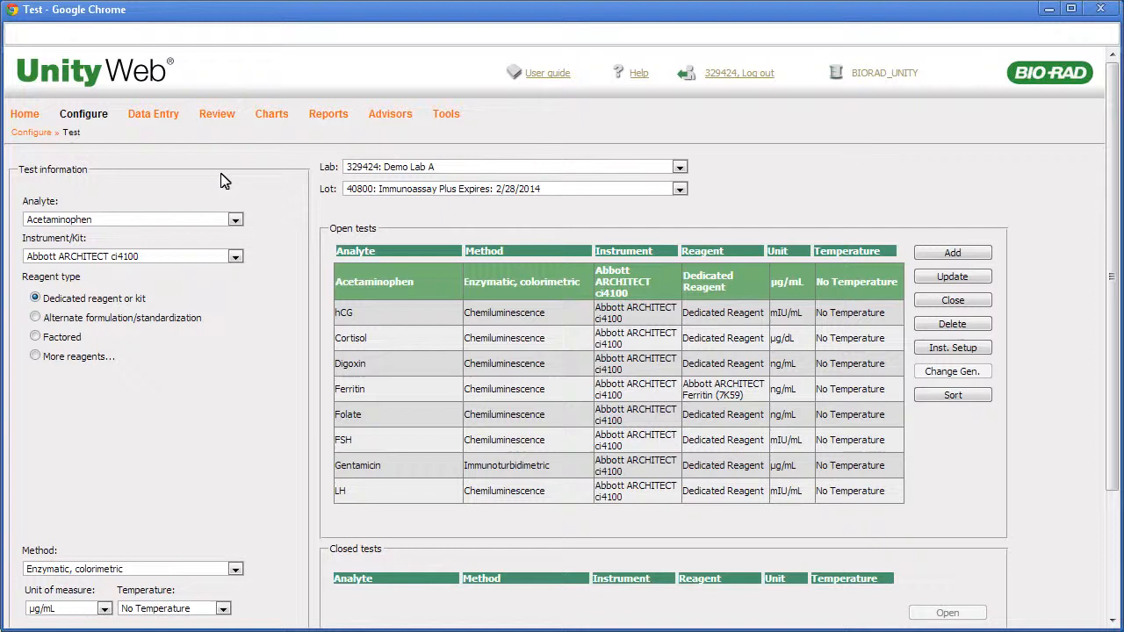
left_click(952, 347)
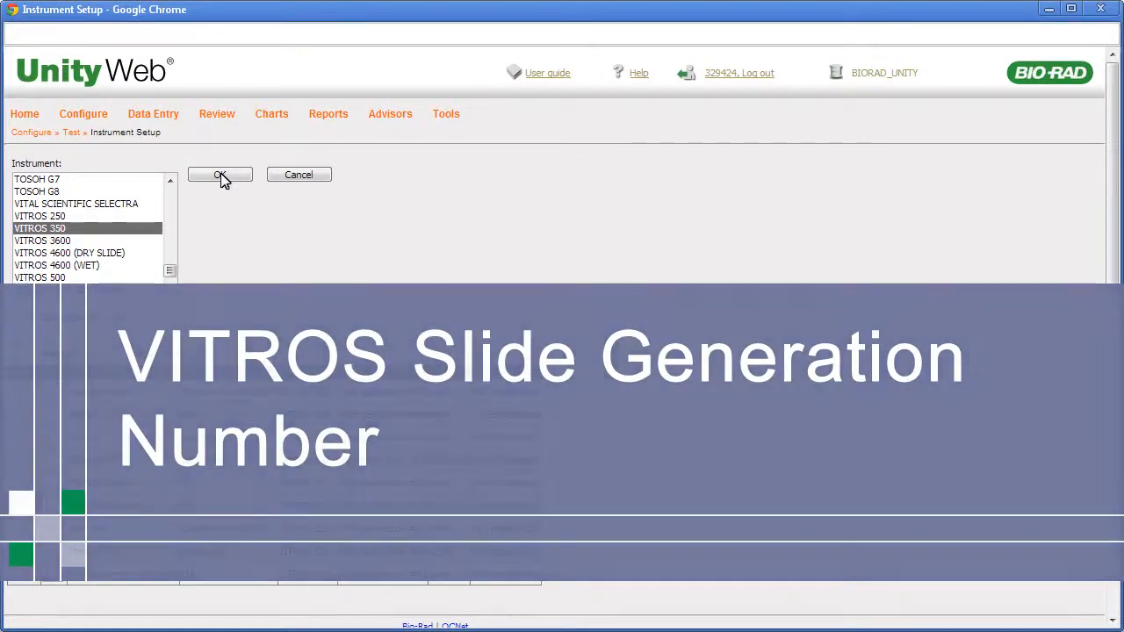
left_click(220, 175)
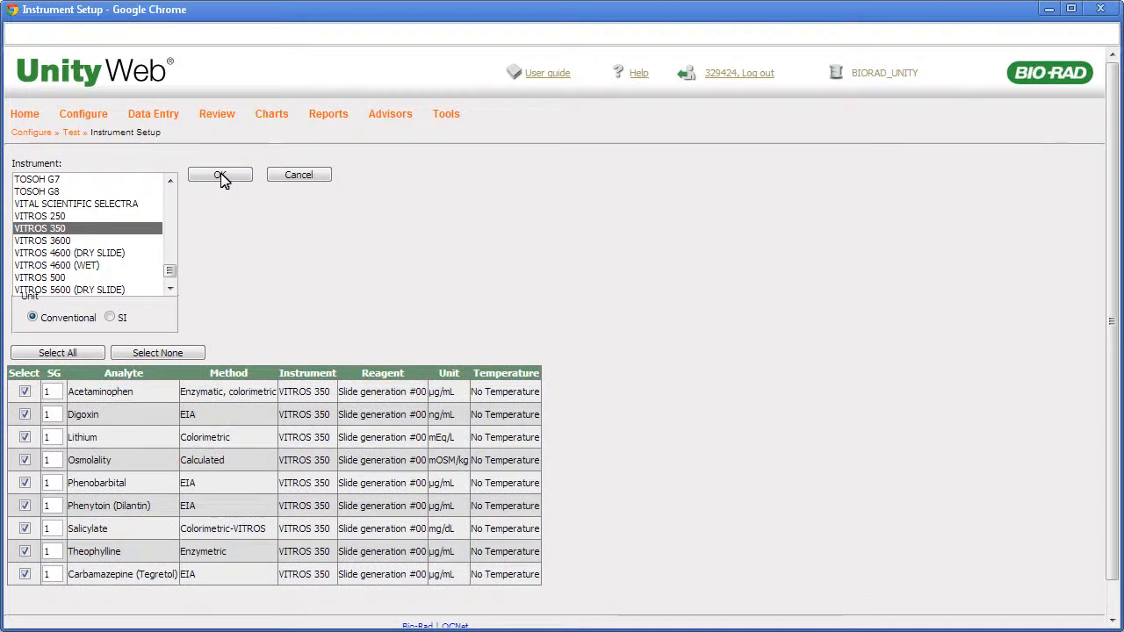
left_click(220, 174)
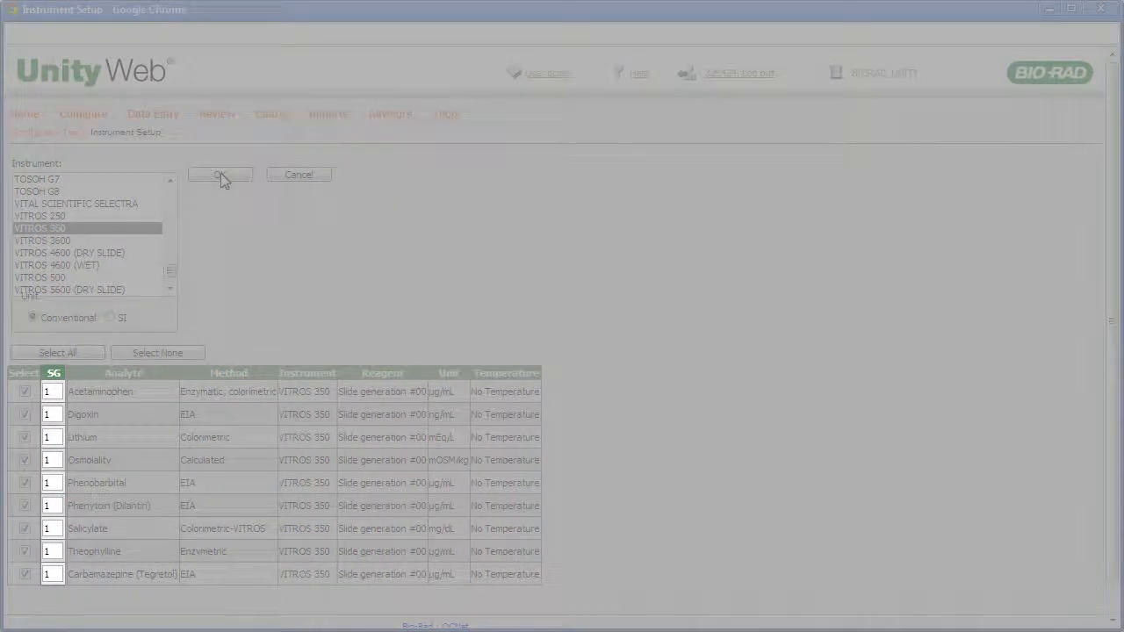
left_click(219, 174)
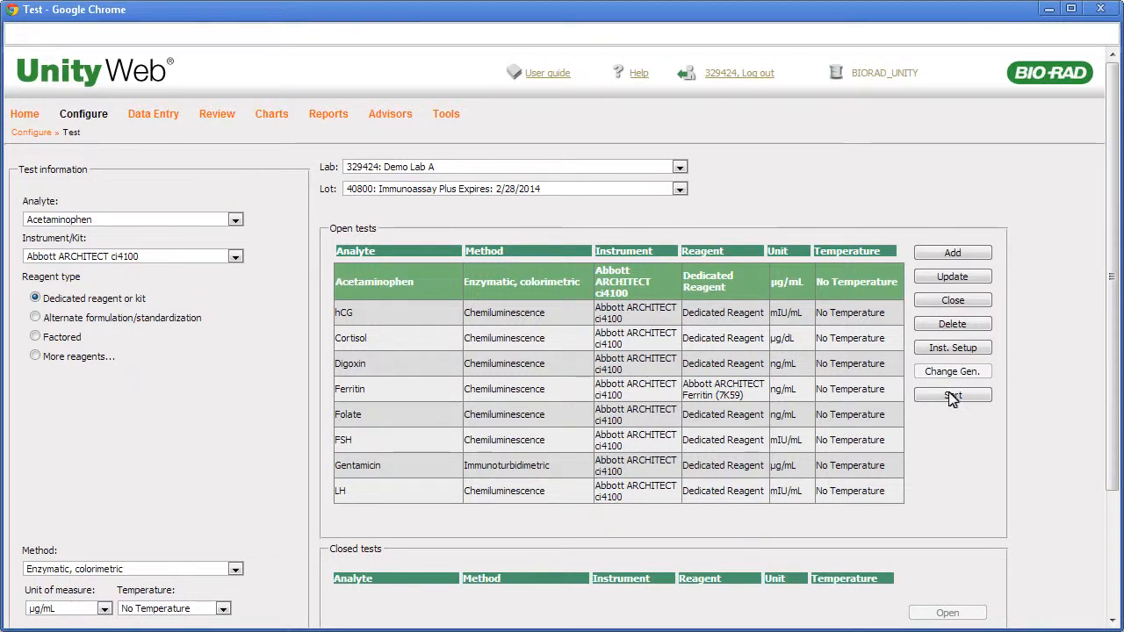
Re-sort lot 40800's open tests, moving hCG up above Acetaminophen.
left_click(952, 396)
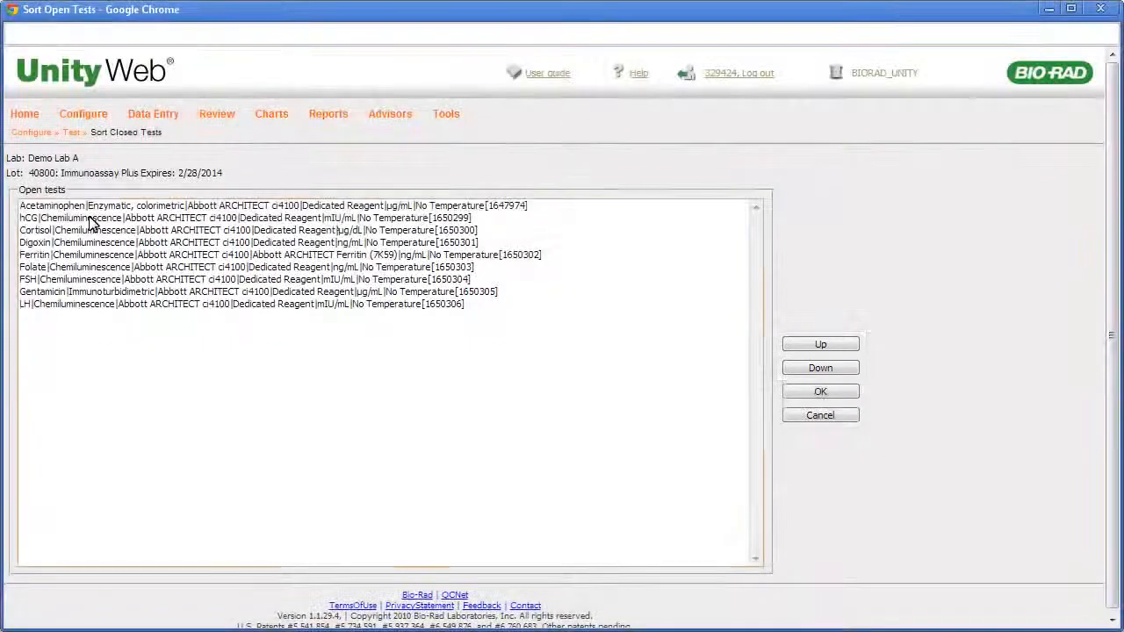
left_click(245, 218)
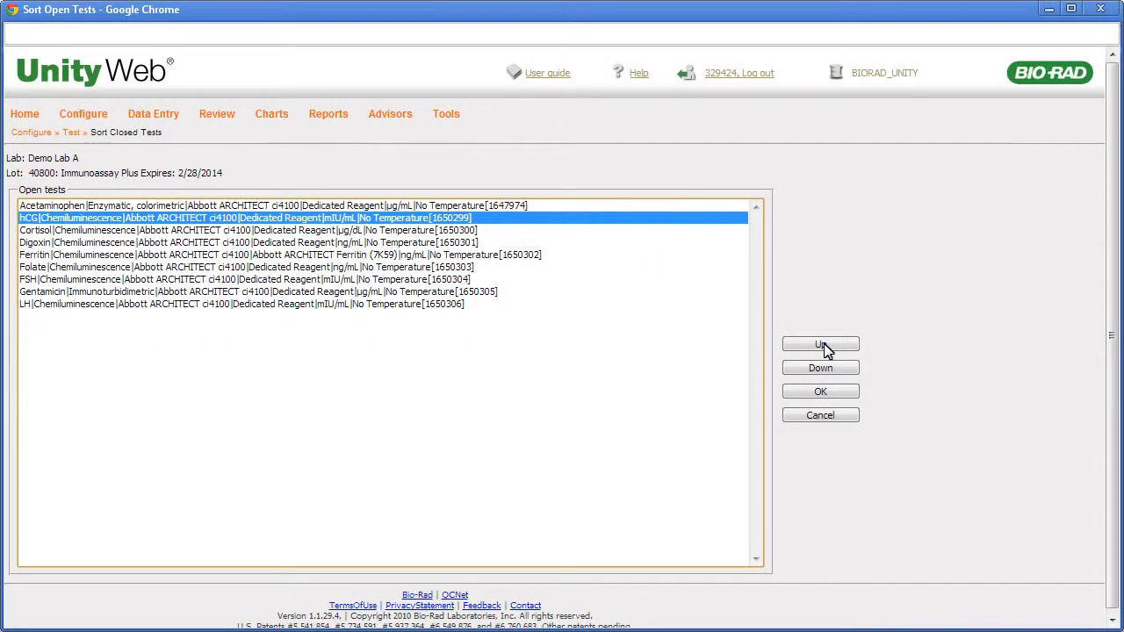
left_click(820, 344)
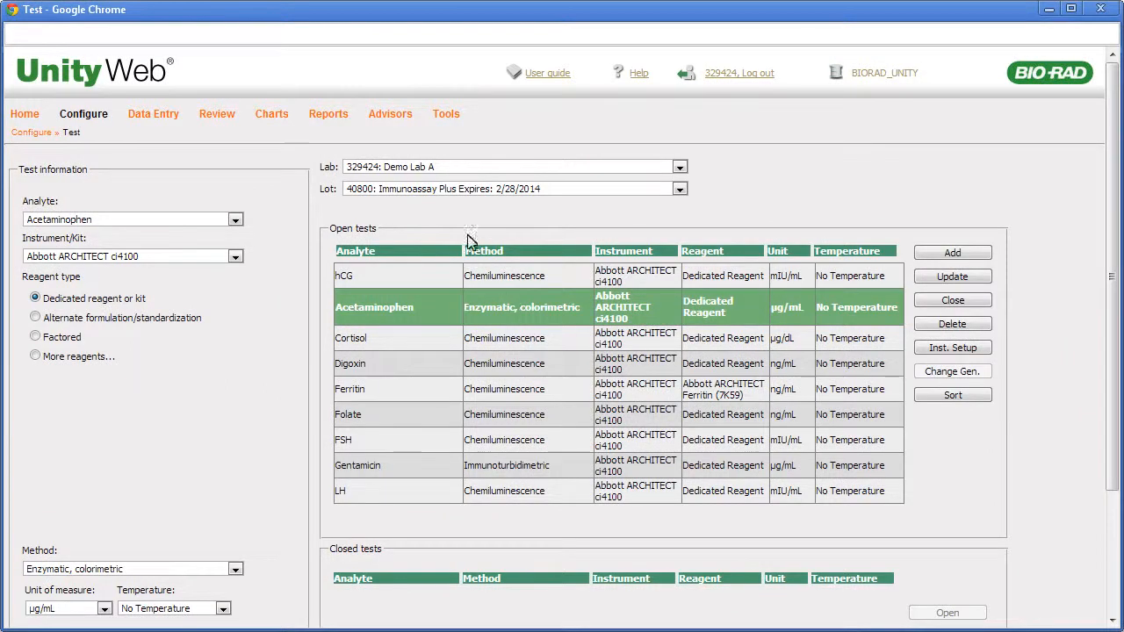
left_click(447, 114)
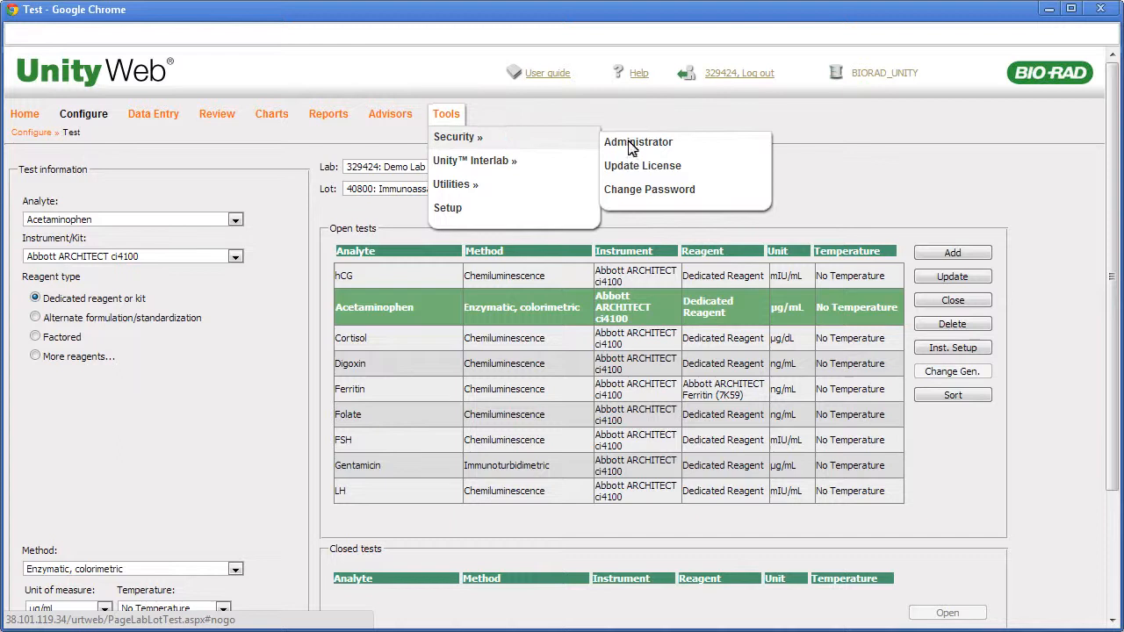
Add user tech1 (Tech One, initials TO) with Administrator rights checked.
left_click(638, 141)
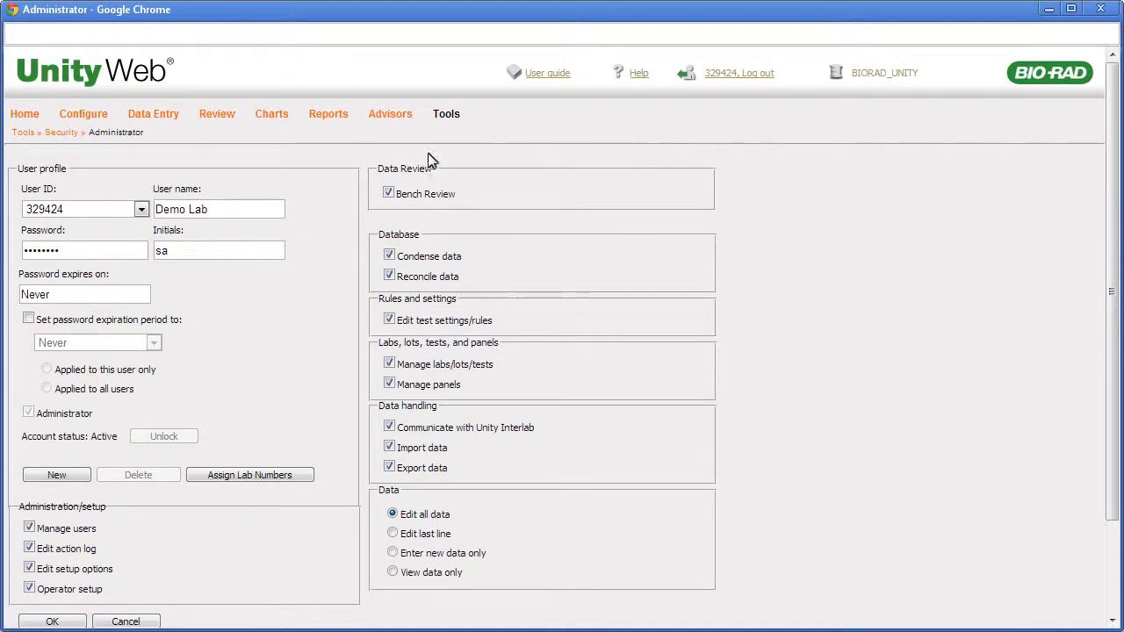
left_click(56, 474)
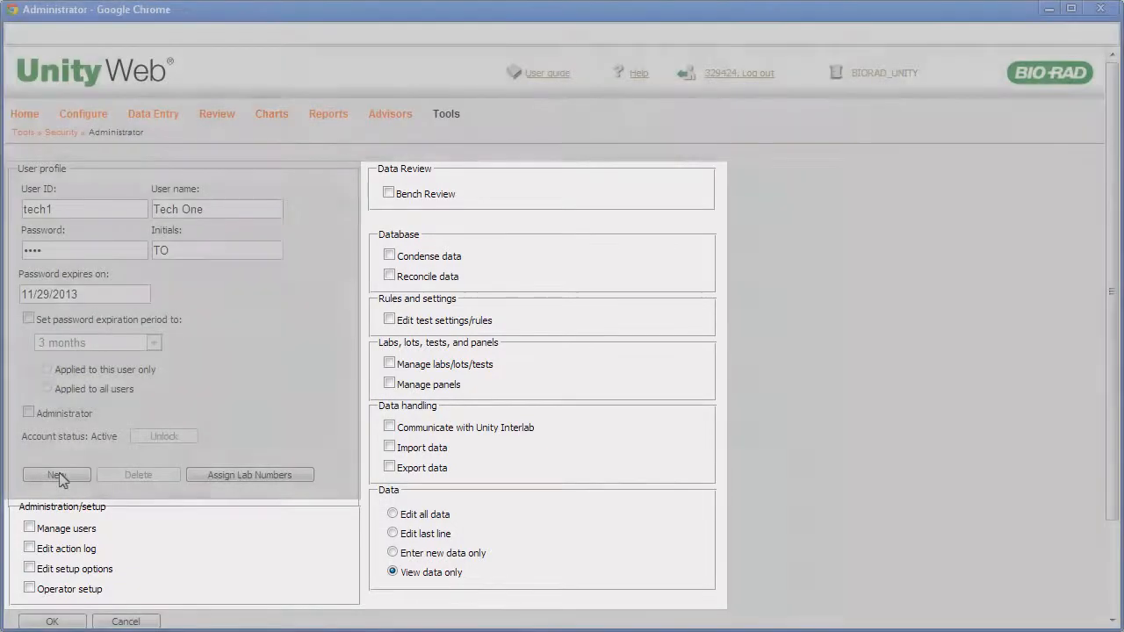
left_click(29, 412)
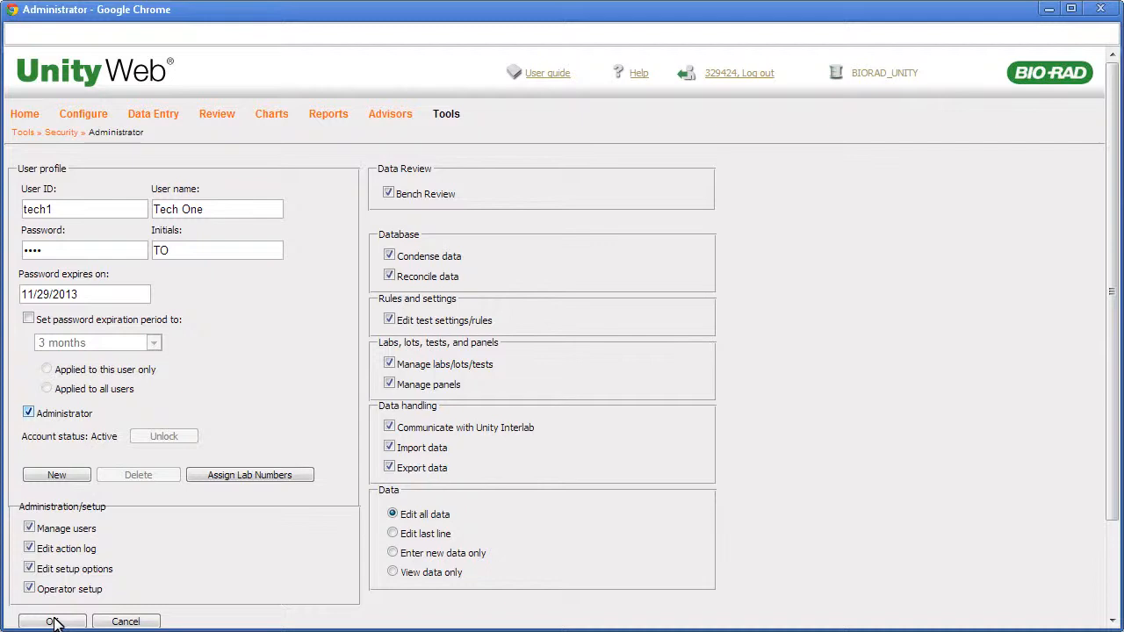
mouse_move(249, 474)
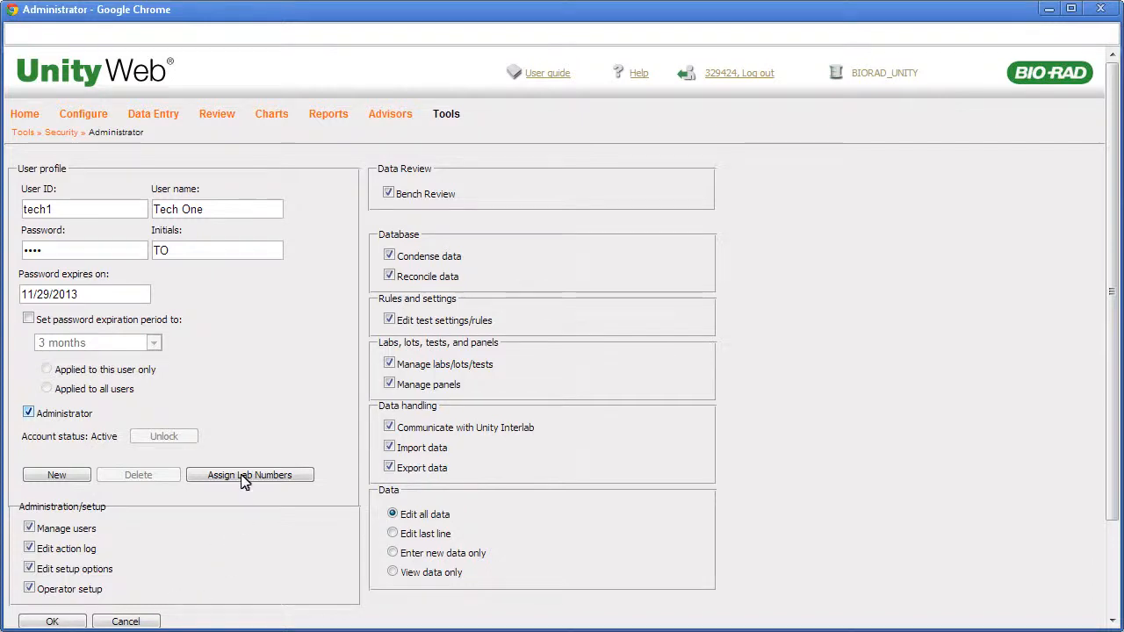
Assign lab number 329424 to operator tech1.
left_click(250, 474)
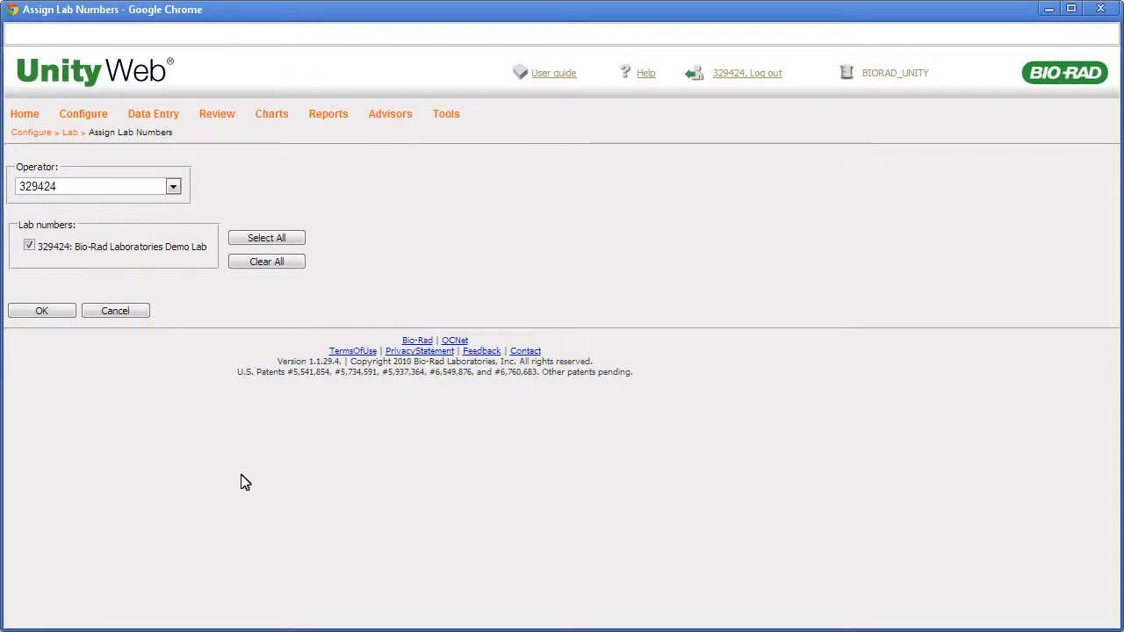
mouse_move(189, 393)
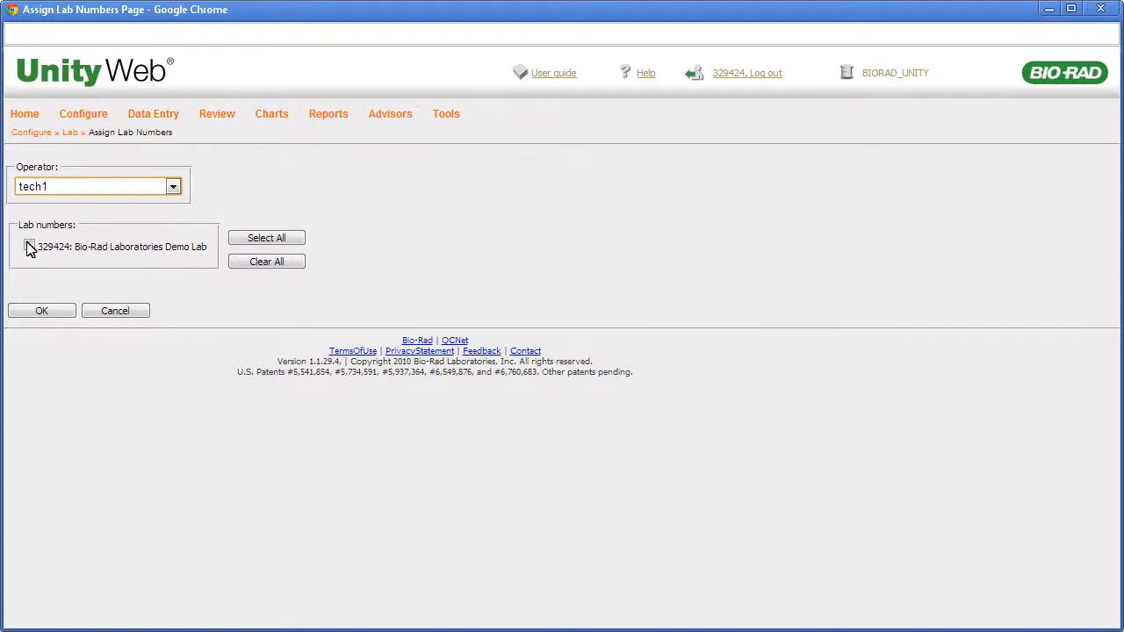
left_click(29, 246)
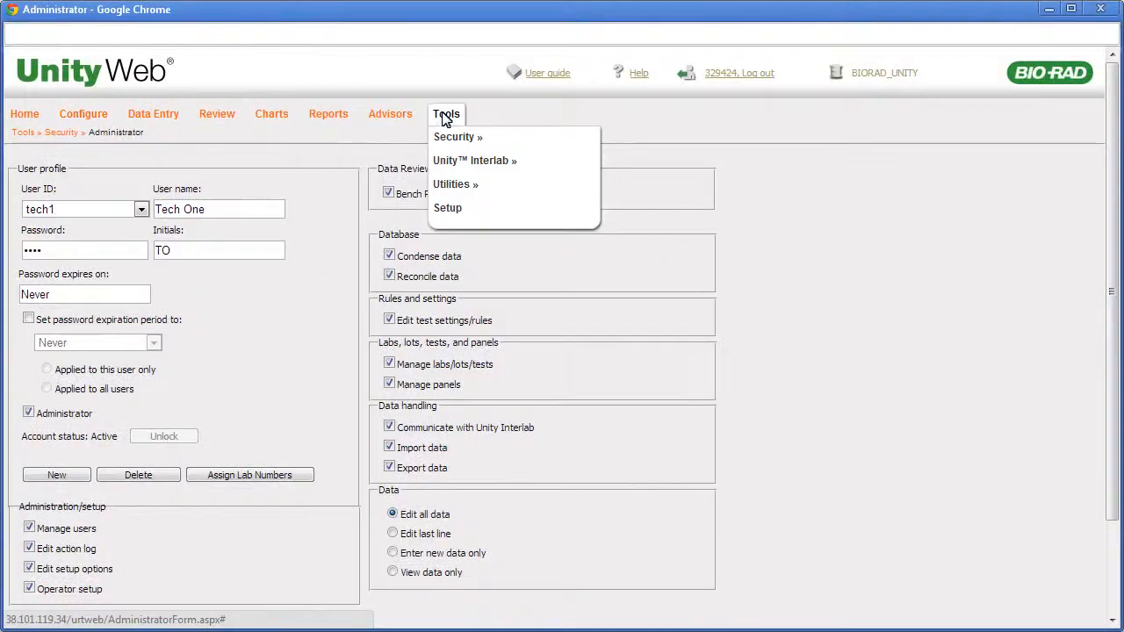
Show the Configure Unity Web setup settings from the Tools menu.
left_click(448, 208)
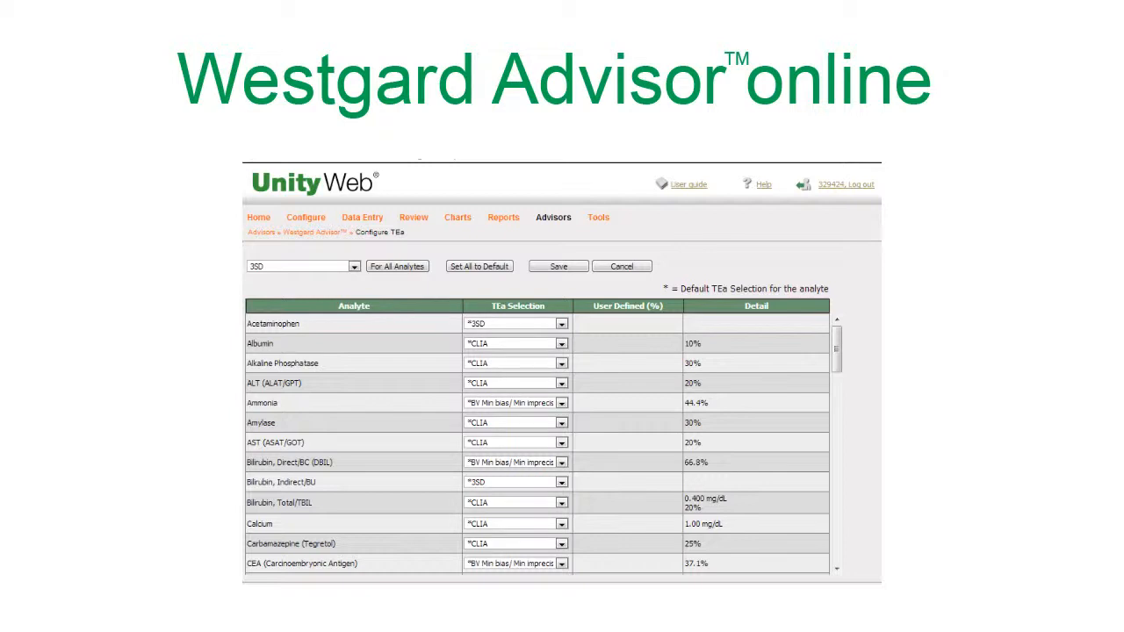
left_click(598, 217)
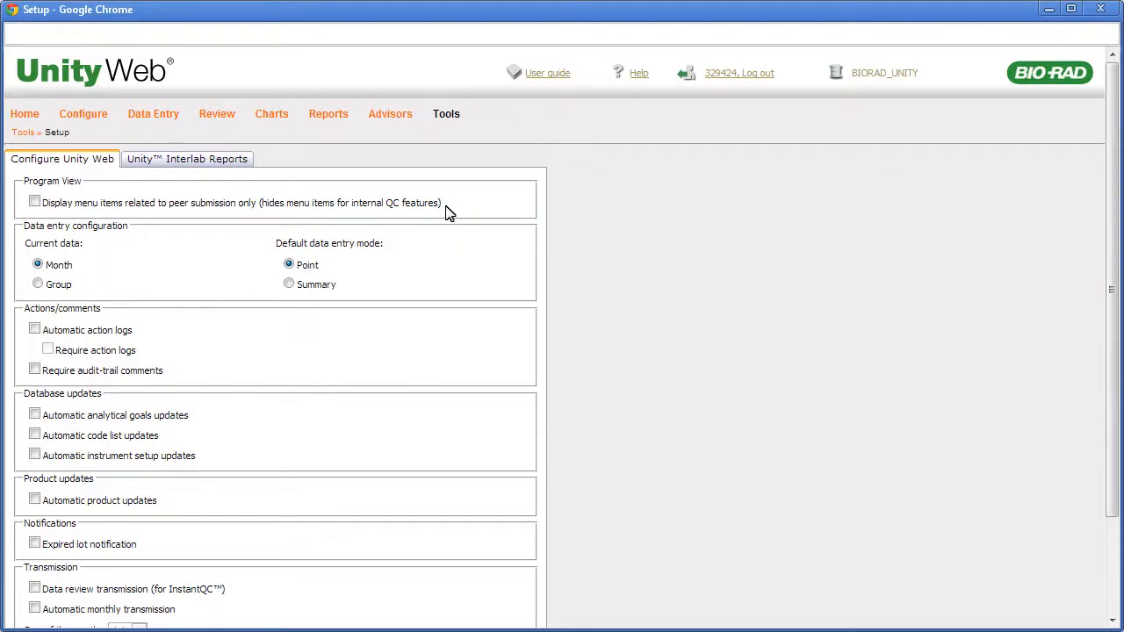
Set rule 1-2s to Warn and 1-3s to Reject, applied to all tests in lot 40800.
left_click(83, 113)
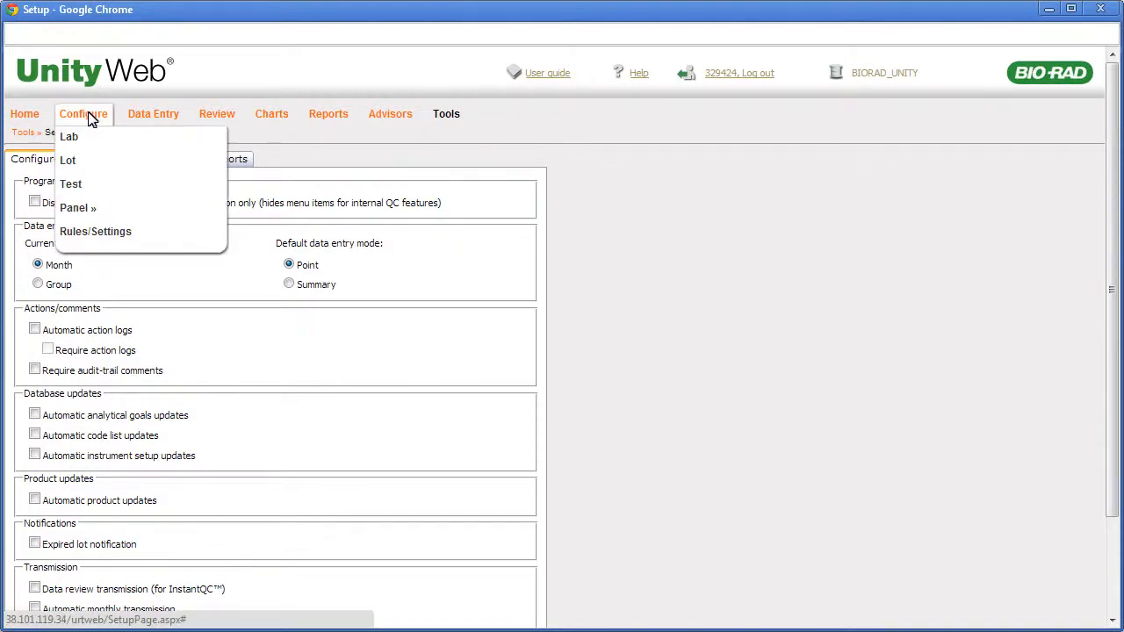
left_click(95, 231)
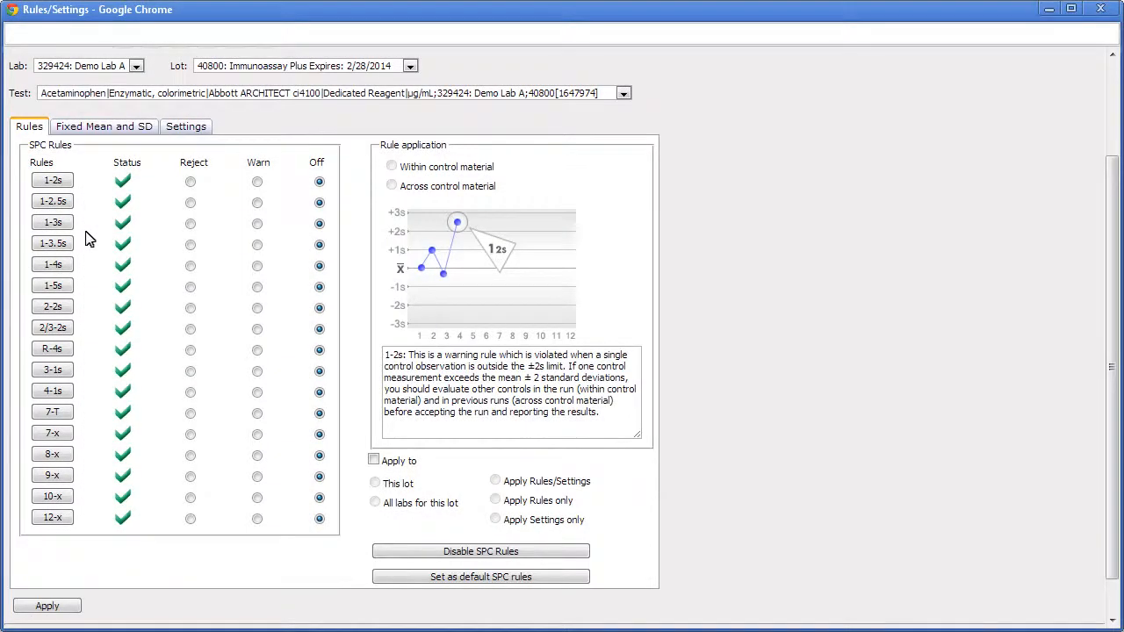
left_click(52, 222)
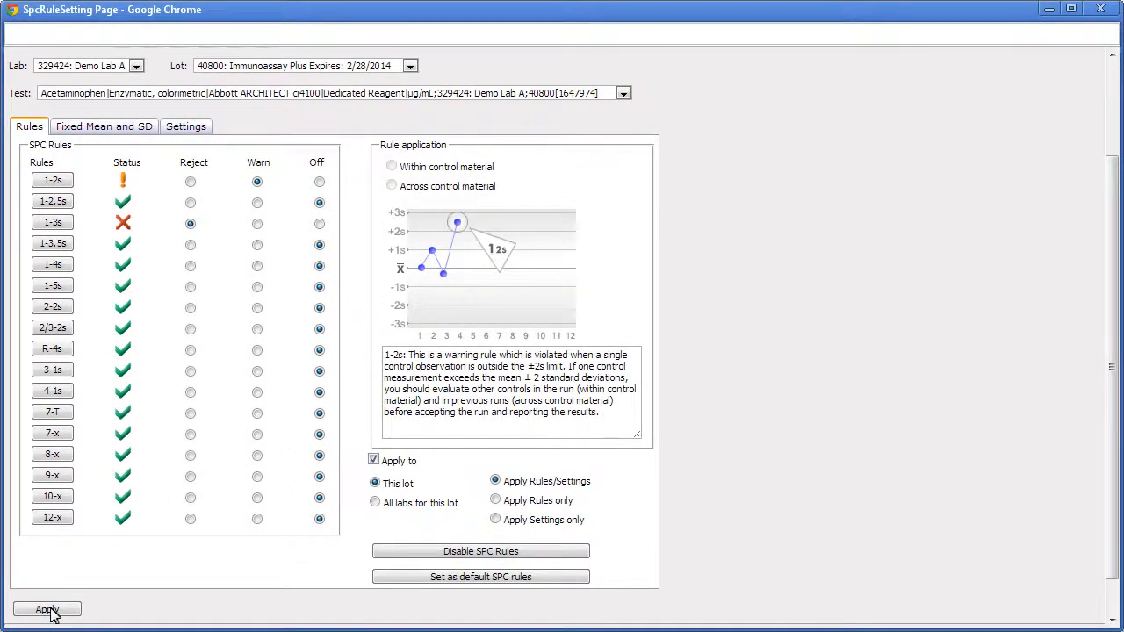
left_click(47, 609)
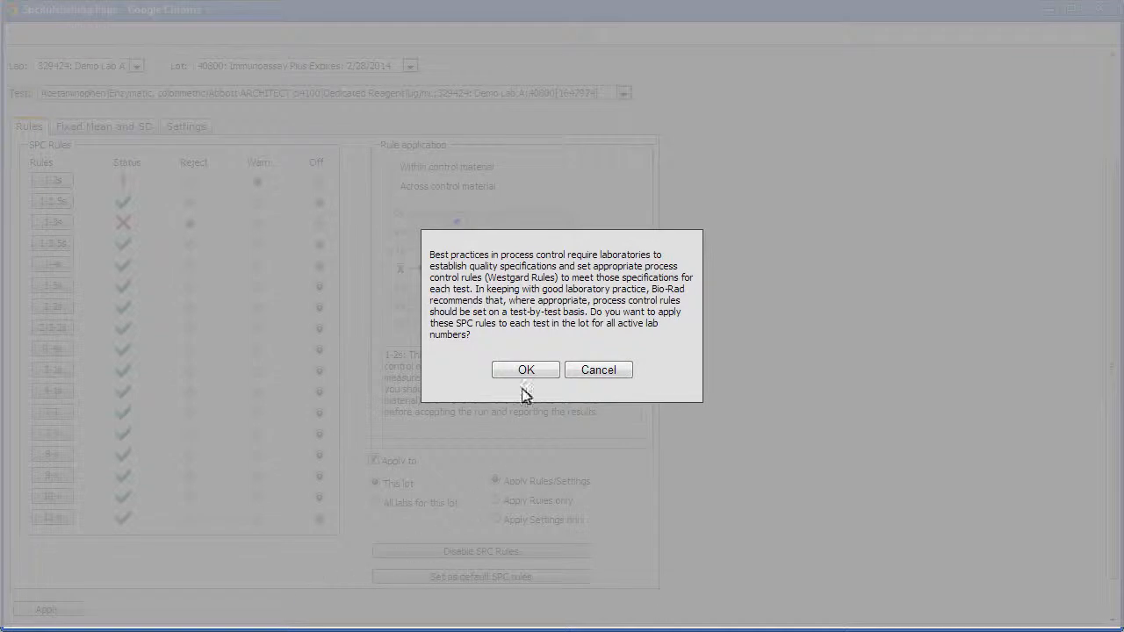
left_click(525, 369)
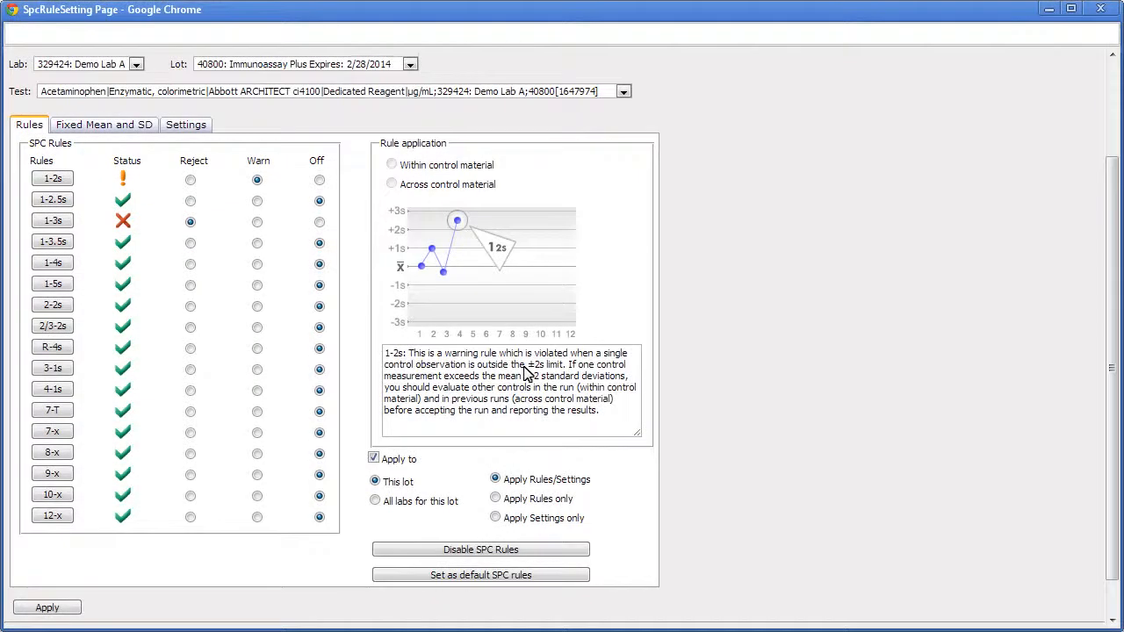
Switch Acetaminophen's 1-2s rule to Off for lot 40800 only, unchecking Apply to.
left_click(318, 179)
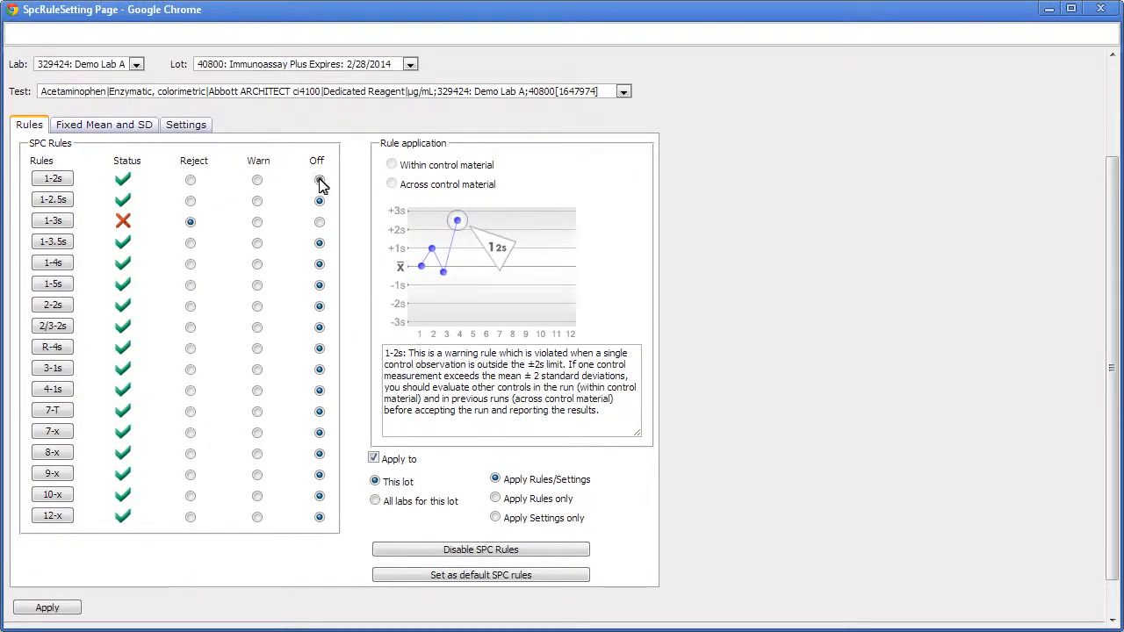
left_click(318, 179)
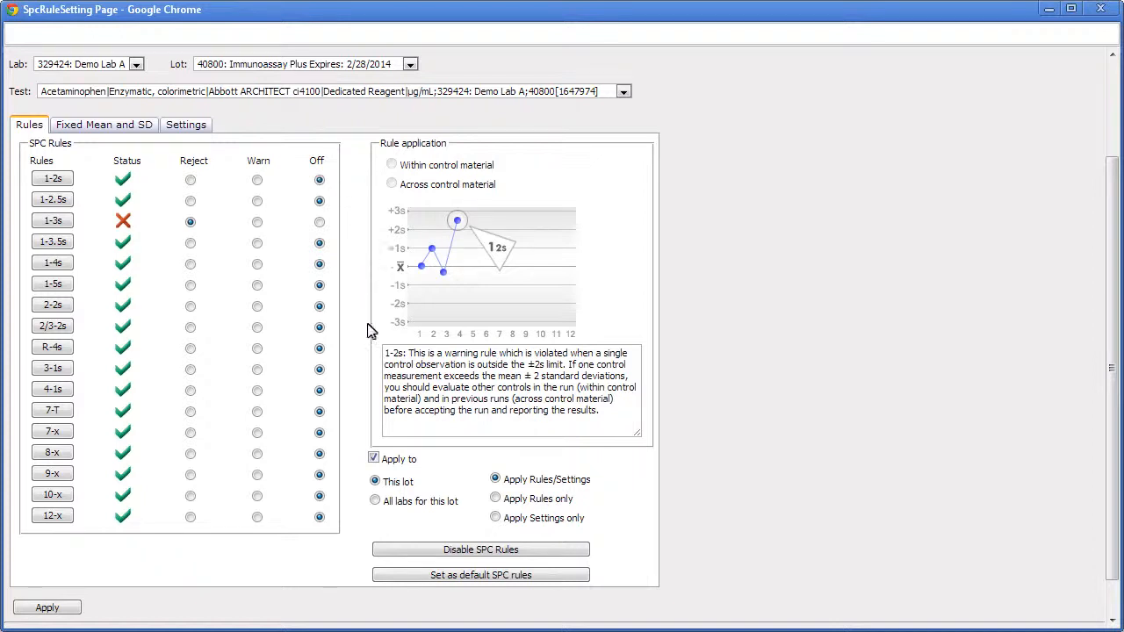
left_click(373, 459)
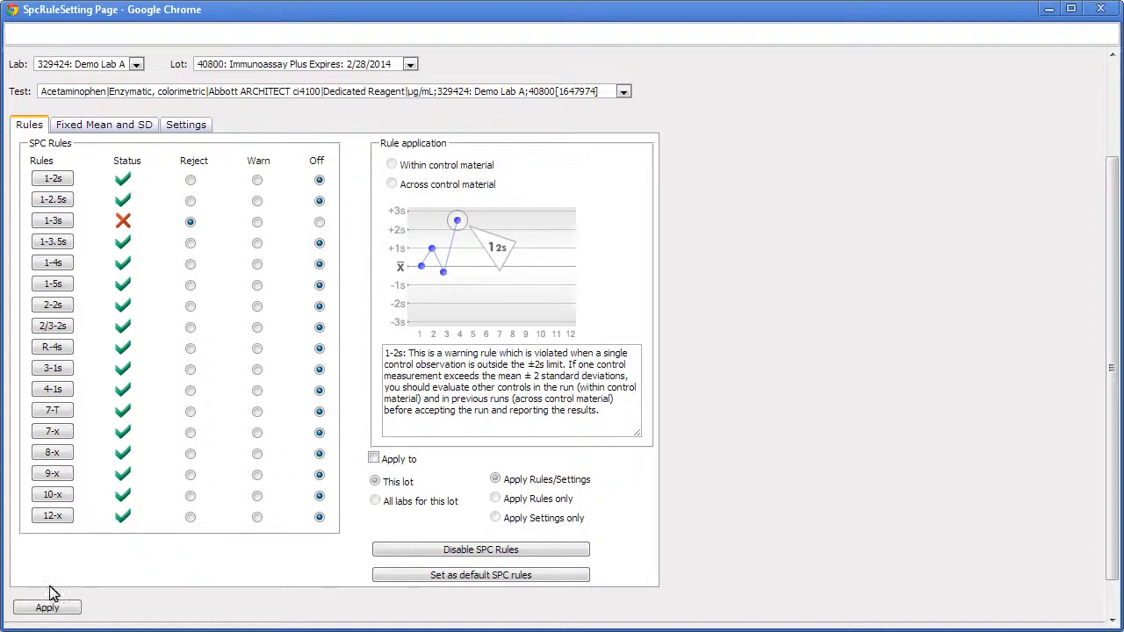